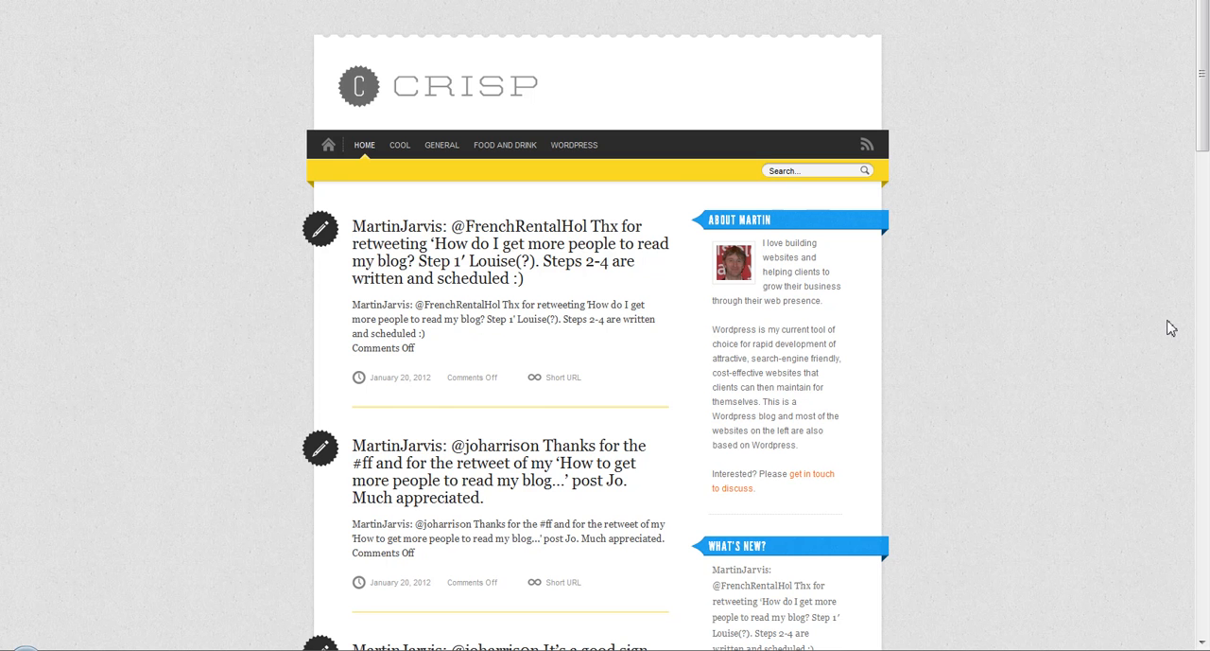
pyautogui.moveTo(1184, 336)
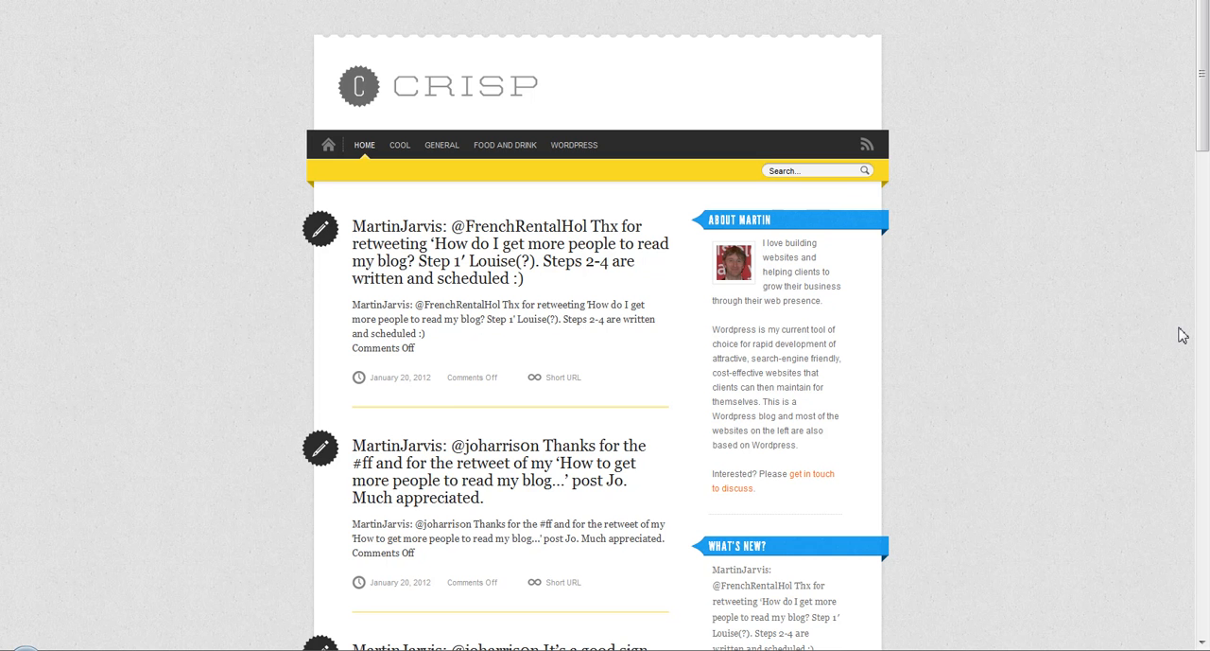
pyautogui.moveTo(955, 310)
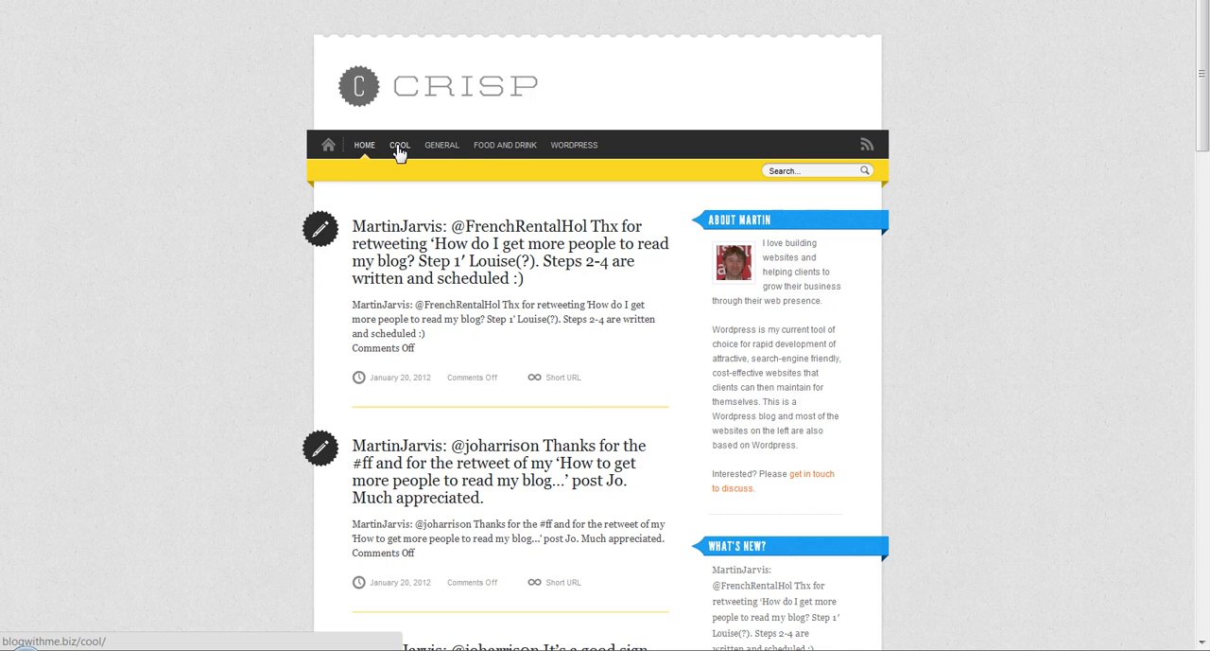
pyautogui.moveTo(505, 144)
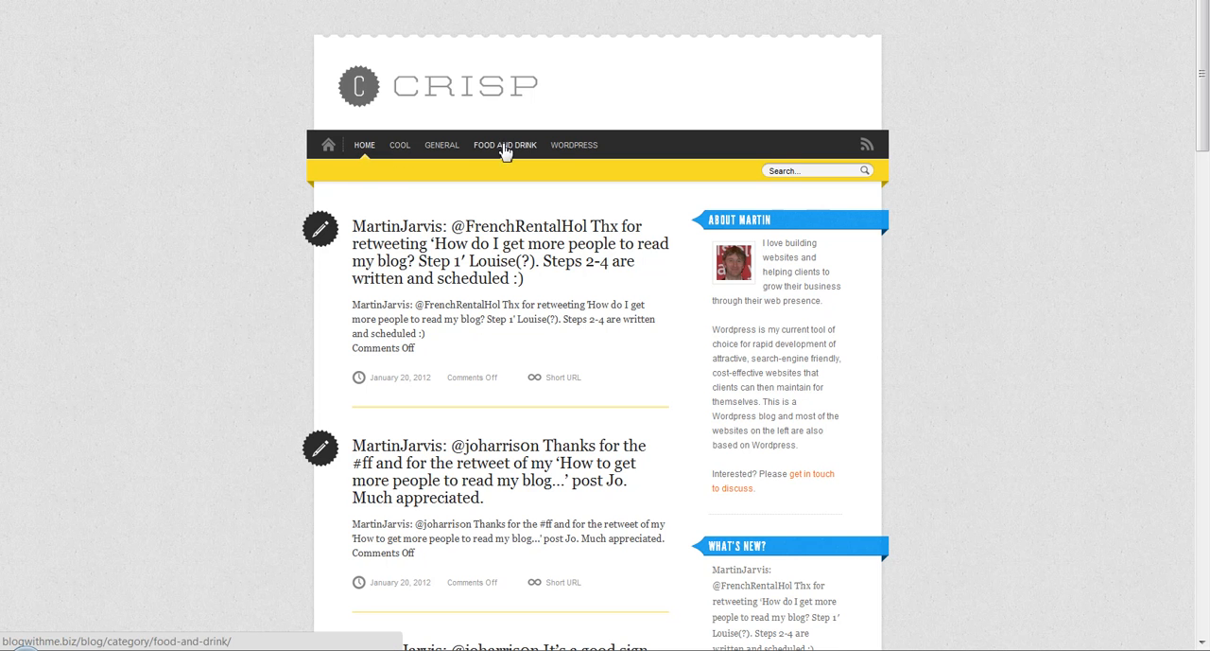
pyautogui.moveTo(526, 155)
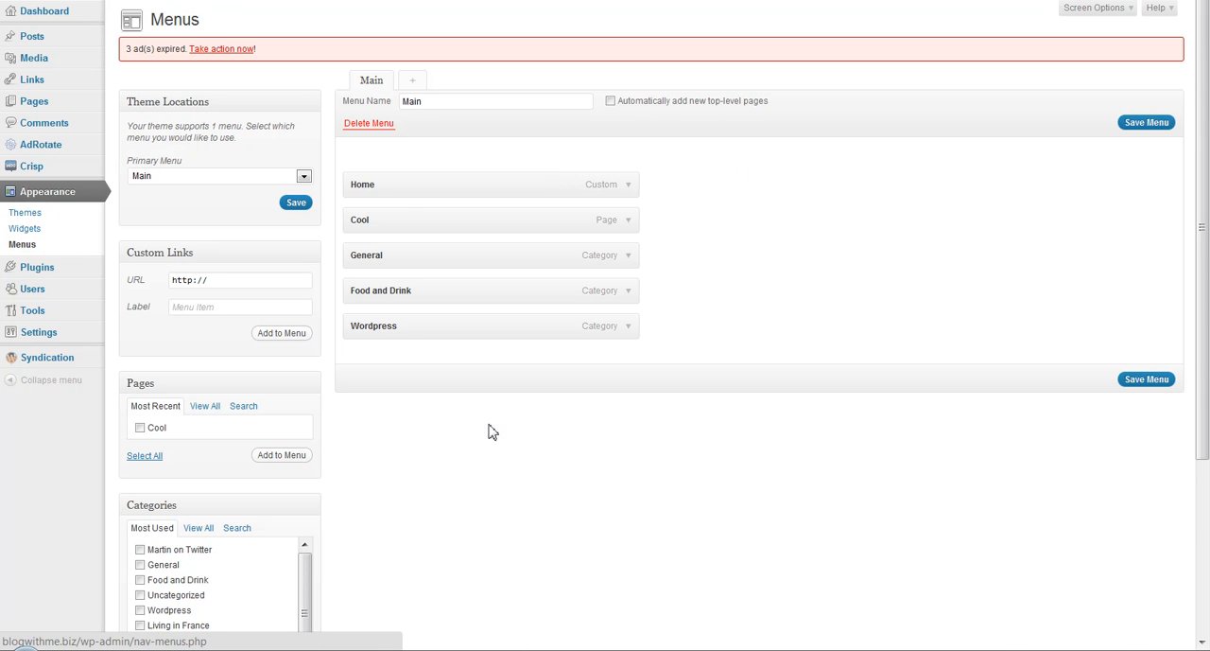
pyautogui.moveTo(419, 454)
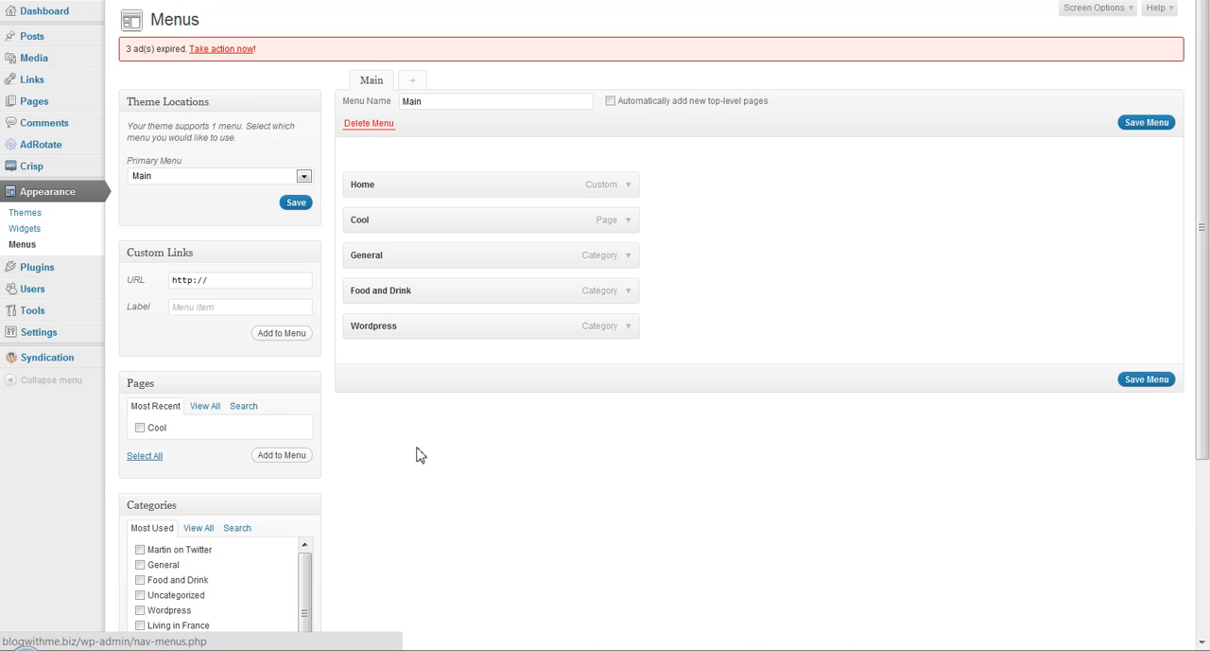
# Step: From the full page list, select the Cool page and add it to the Main menu
pyautogui.scroll(-3)
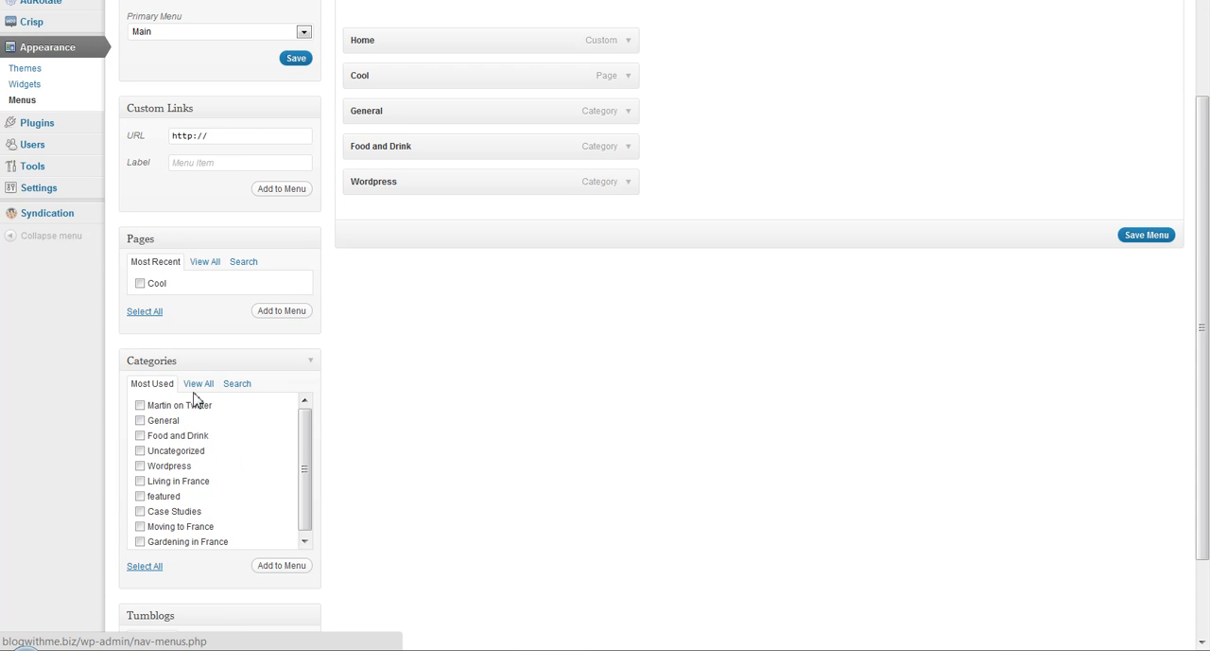
pyautogui.click(204, 261)
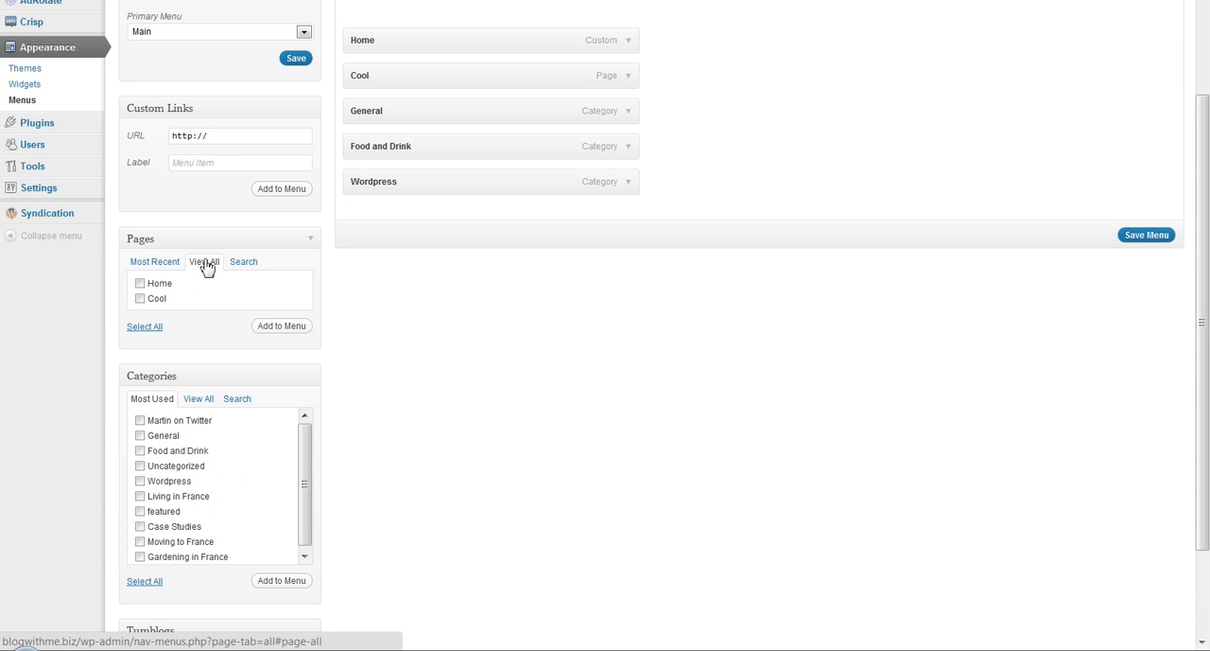
pyautogui.moveTo(206, 394)
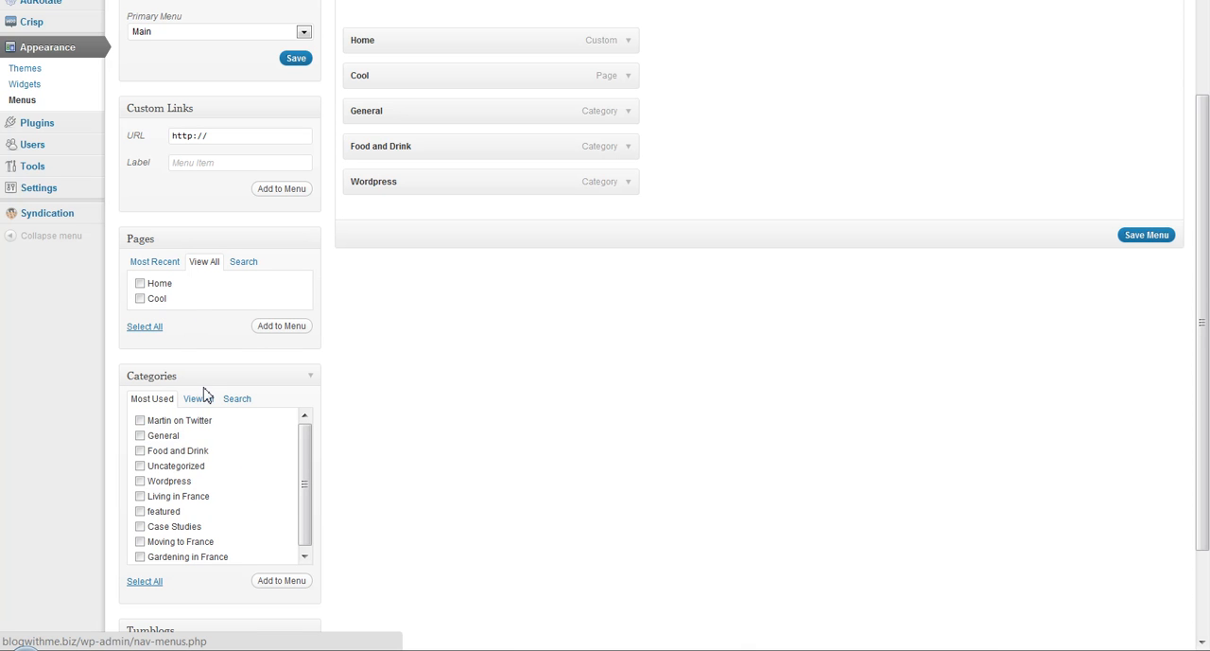
pyautogui.moveTo(231, 475)
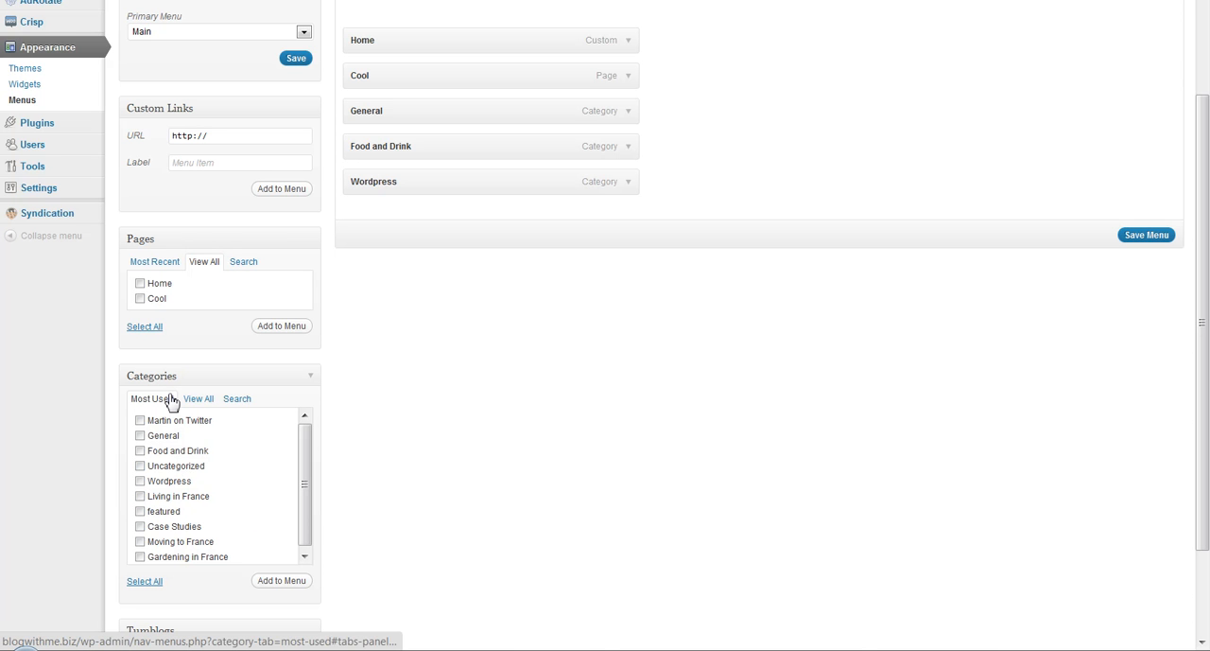
pyautogui.click(140, 299)
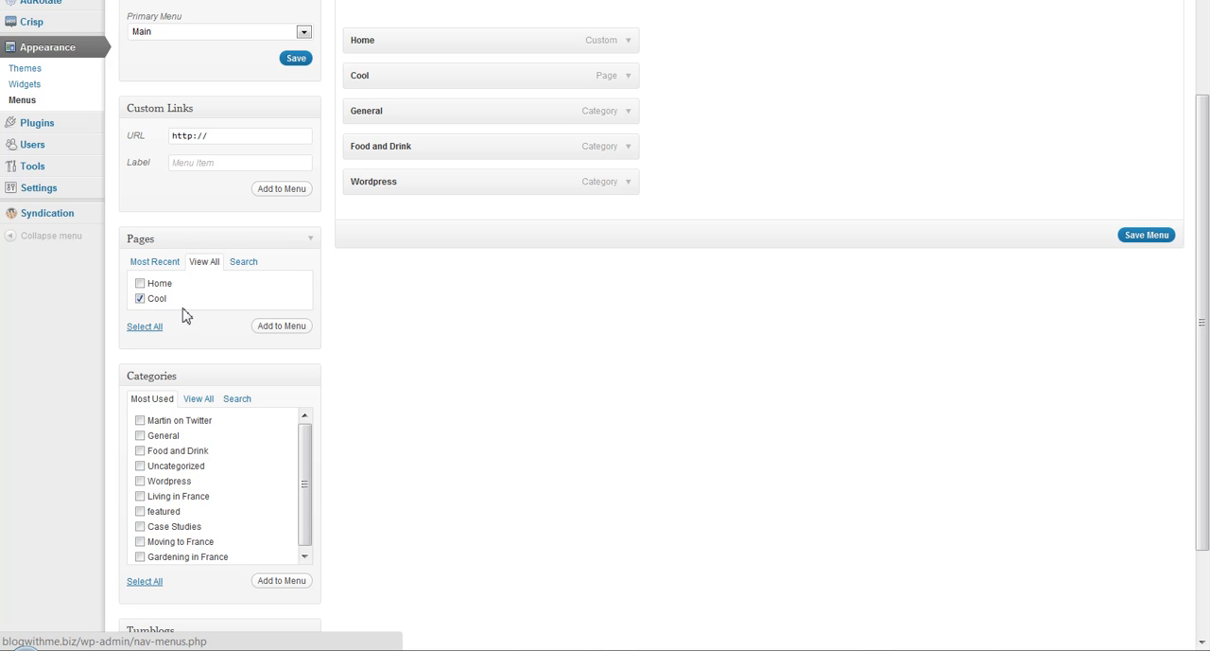
pyautogui.click(280, 326)
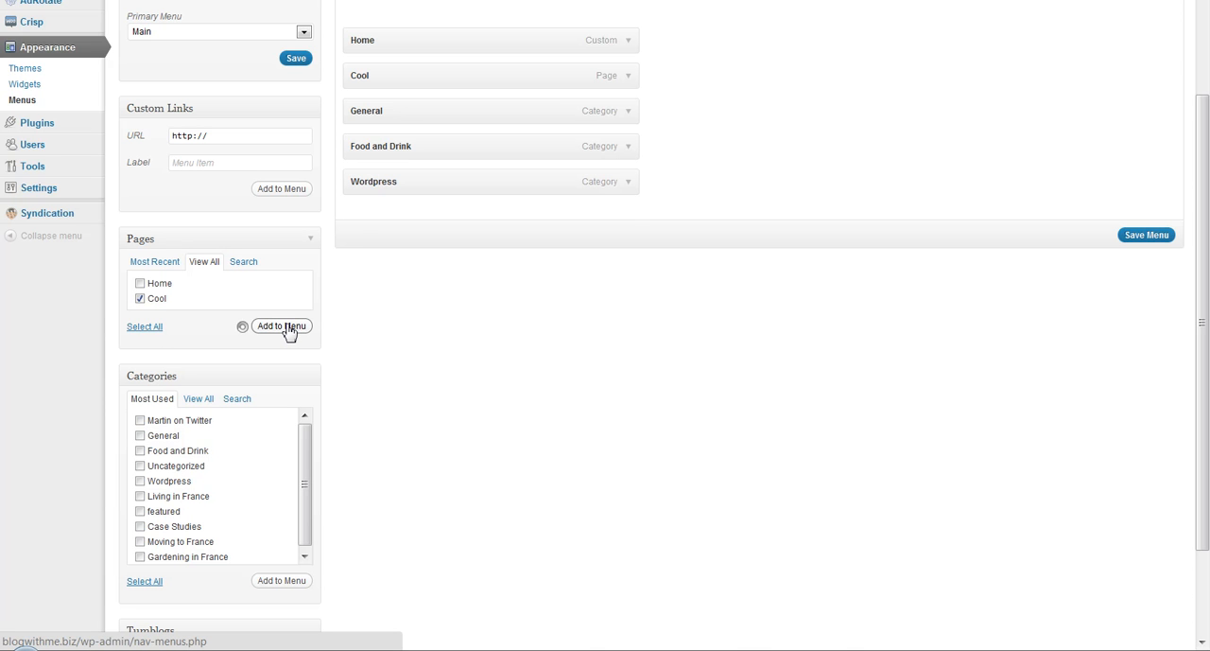
# Step: Move the new Cool item up below General and indent it as General's sub-item
pyautogui.click(280, 326)
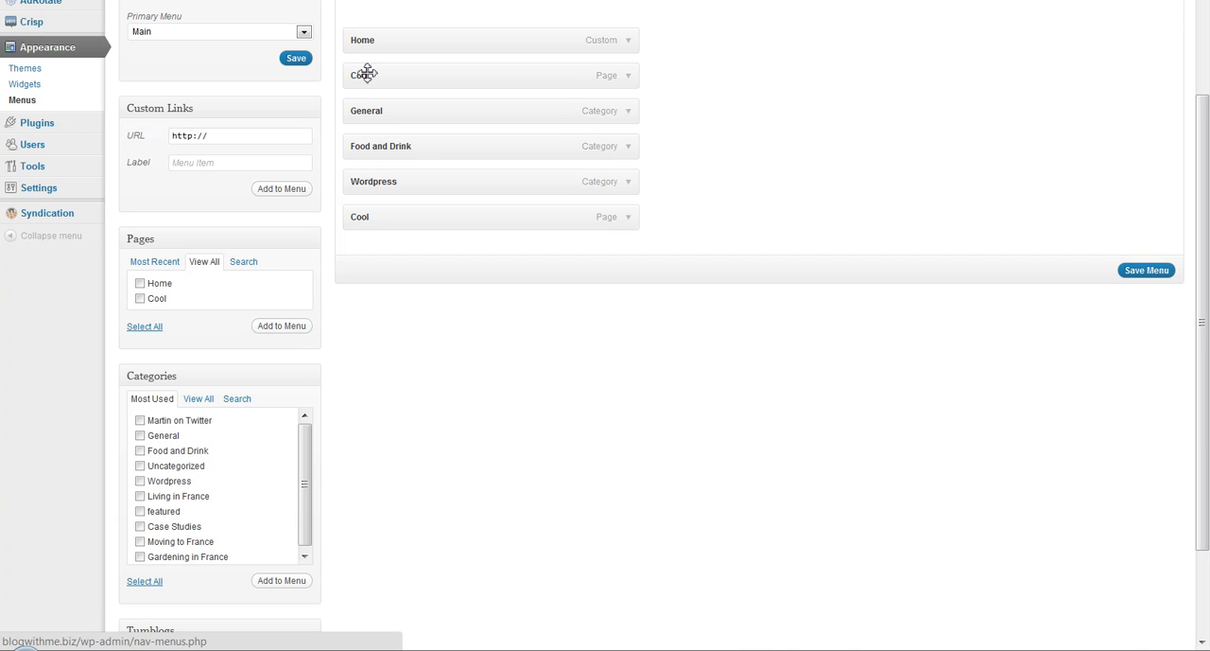
pyautogui.moveTo(363, 75); pyautogui.dragTo(363, 216)
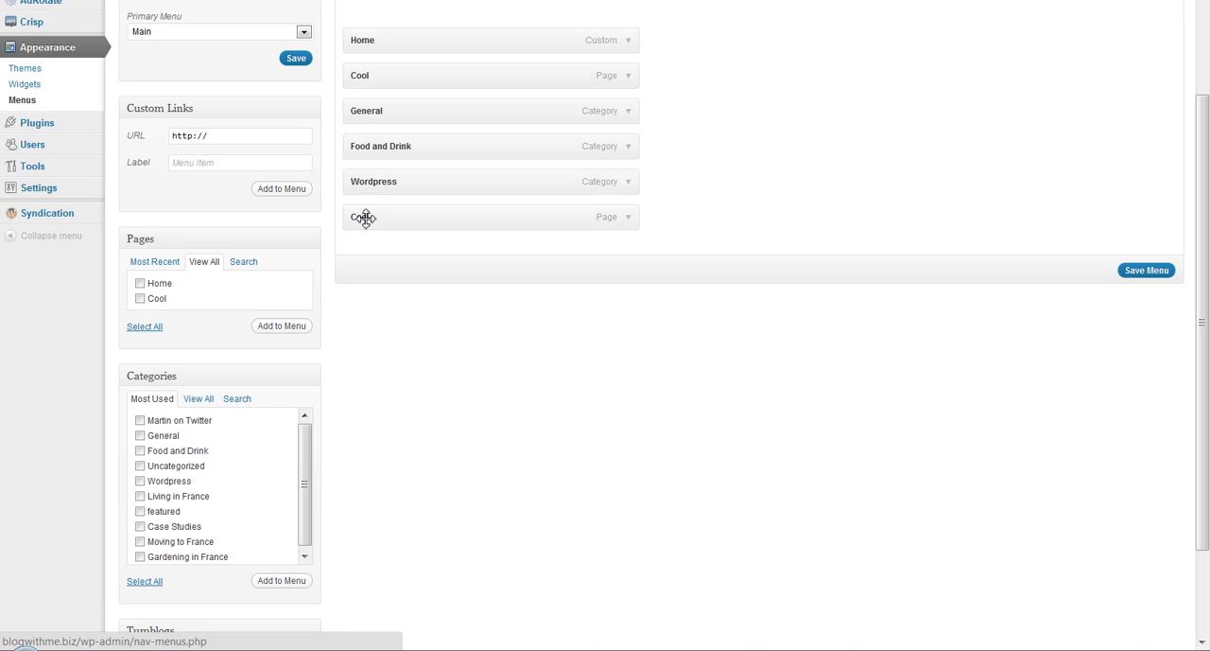
pyautogui.moveTo(363, 216); pyautogui.dragTo(363, 186)
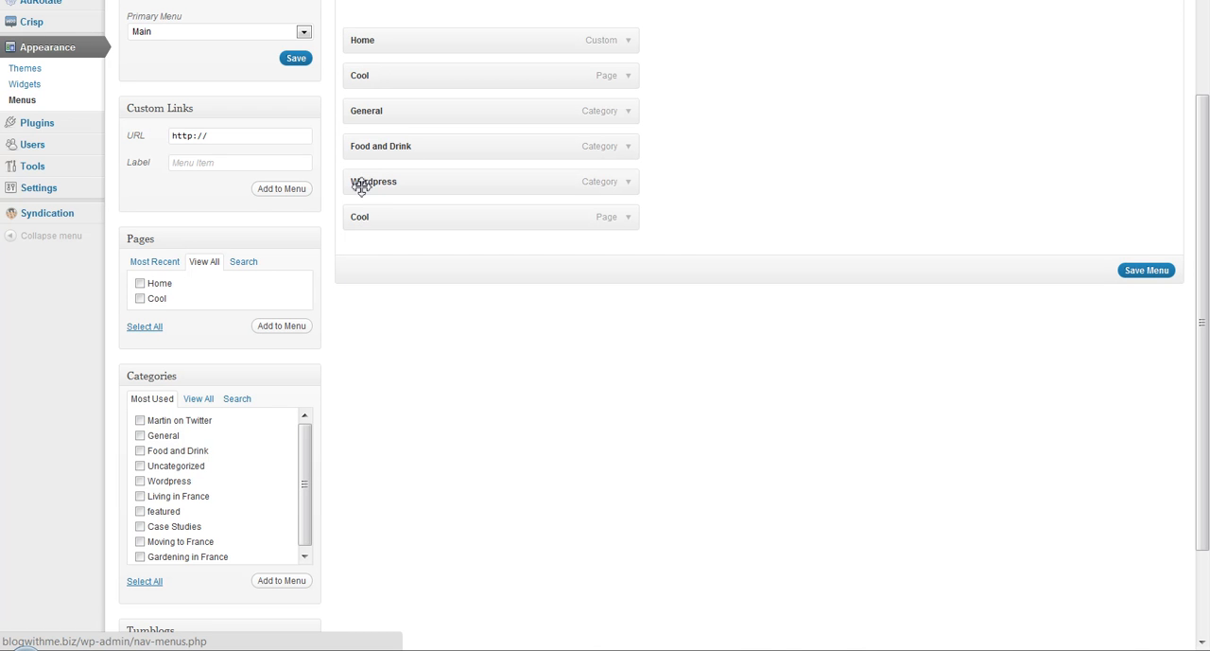
pyautogui.moveTo(363, 186); pyautogui.dragTo(363, 155)
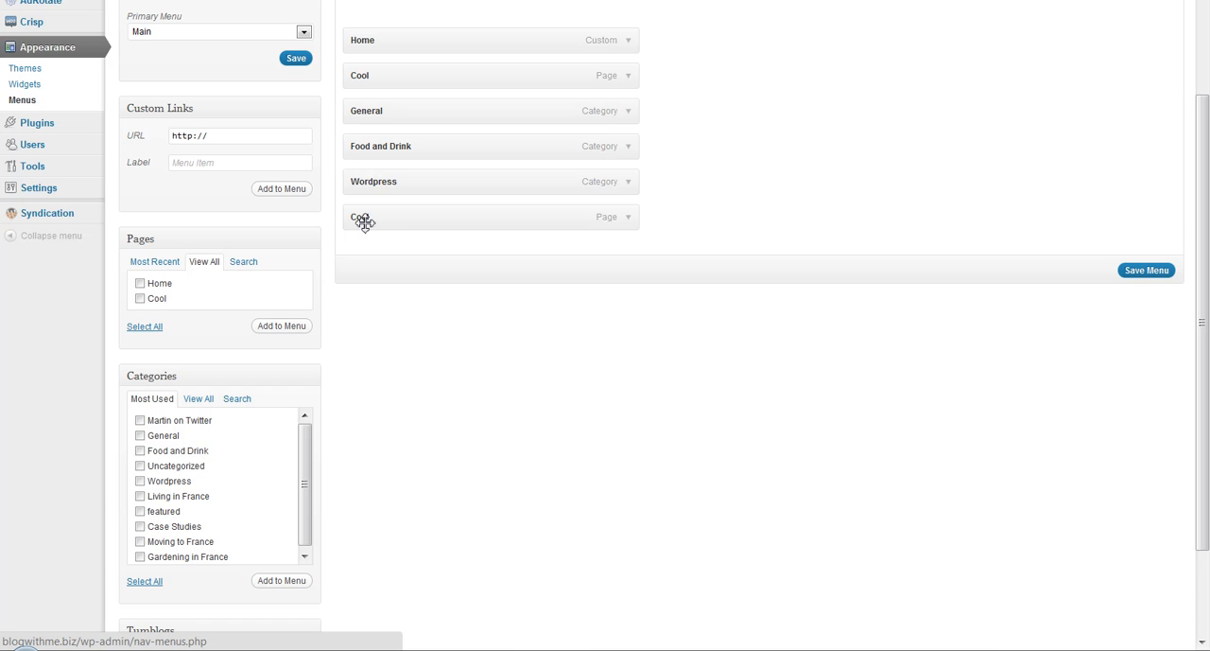
pyautogui.moveTo(391, 222)
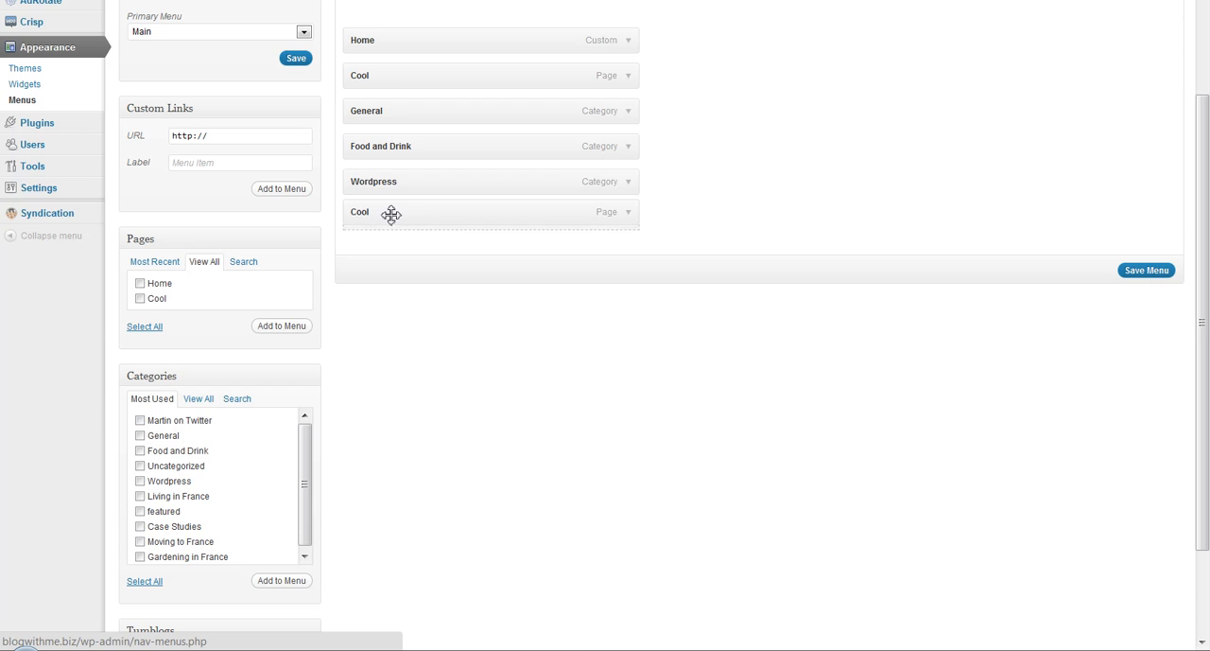
pyautogui.moveTo(390, 211); pyautogui.dragTo(388, 148)
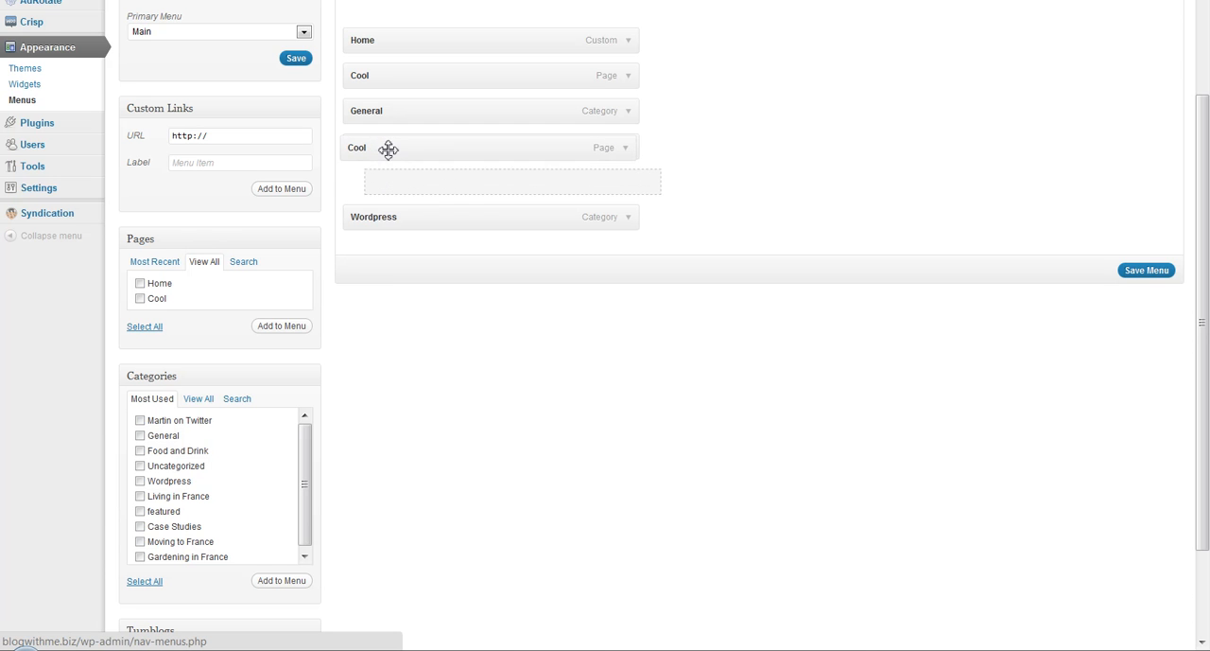
pyautogui.moveTo(388, 148); pyautogui.dragTo(389, 121)
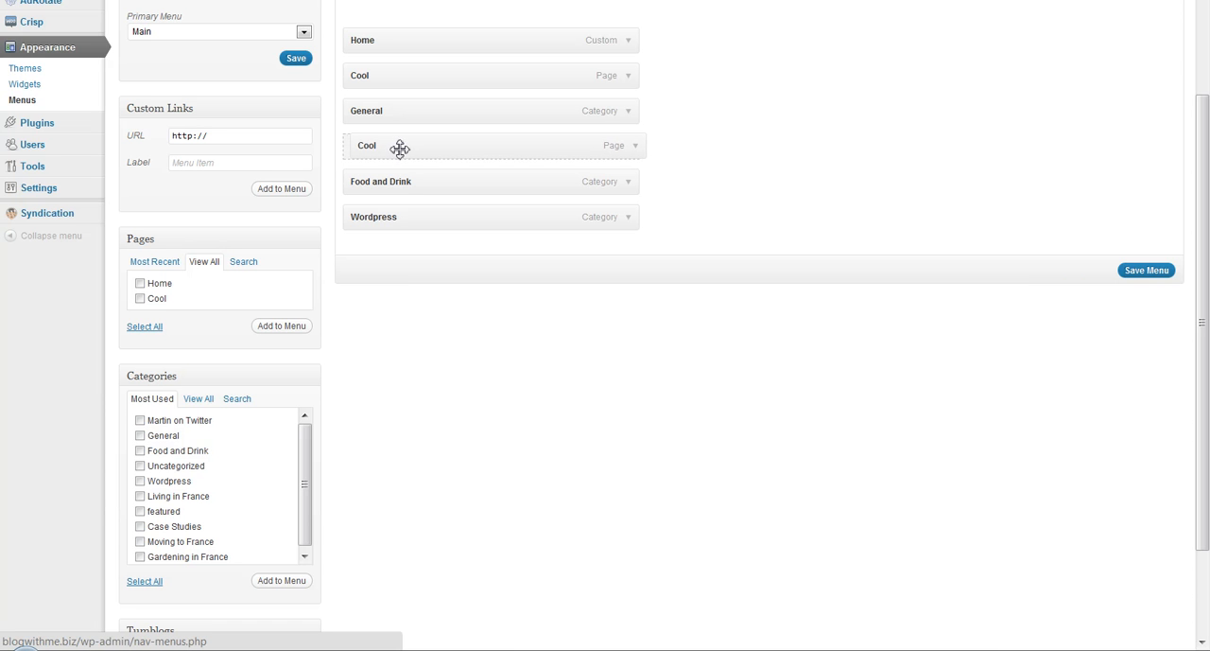
pyautogui.moveTo(401, 144); pyautogui.dragTo(416, 148)
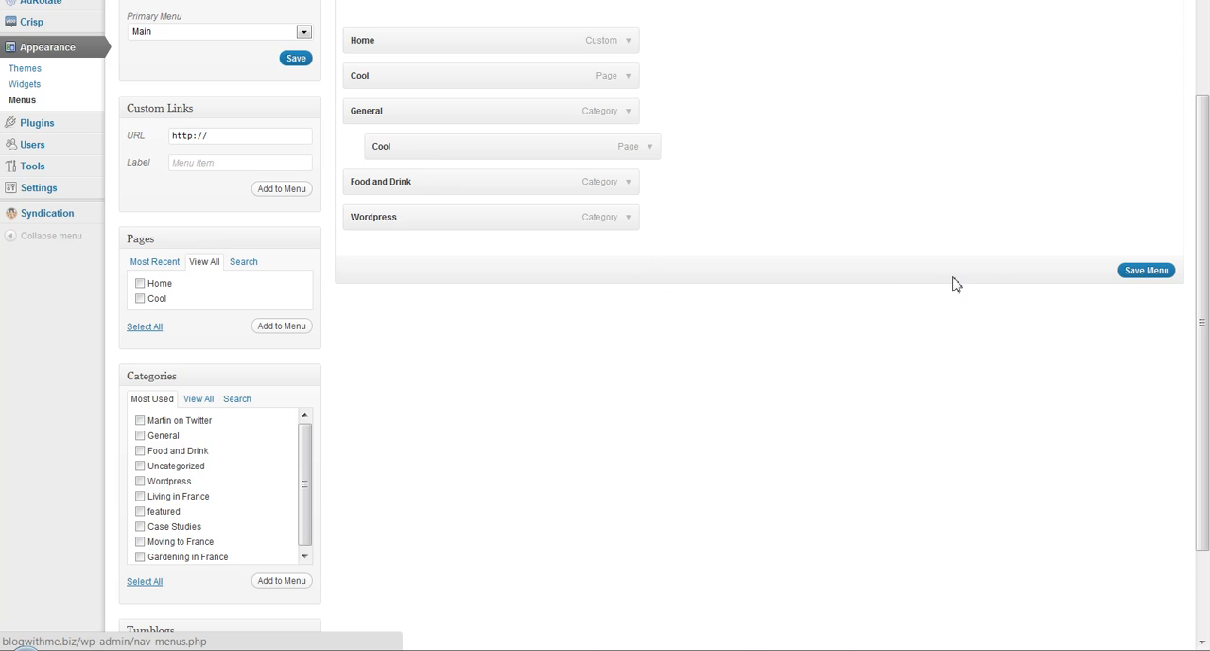
# Step: Save the Main menu so General shows as a drop-down on the Crisp site
pyautogui.click(1146, 270)
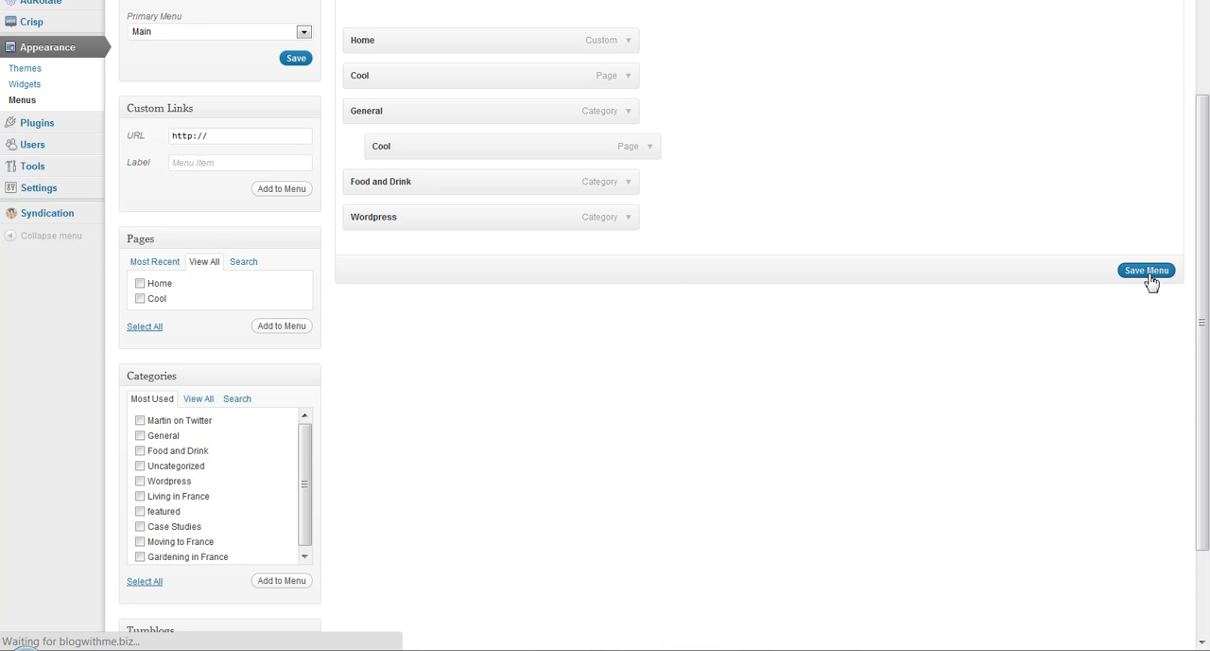
pyautogui.click(1146, 271)
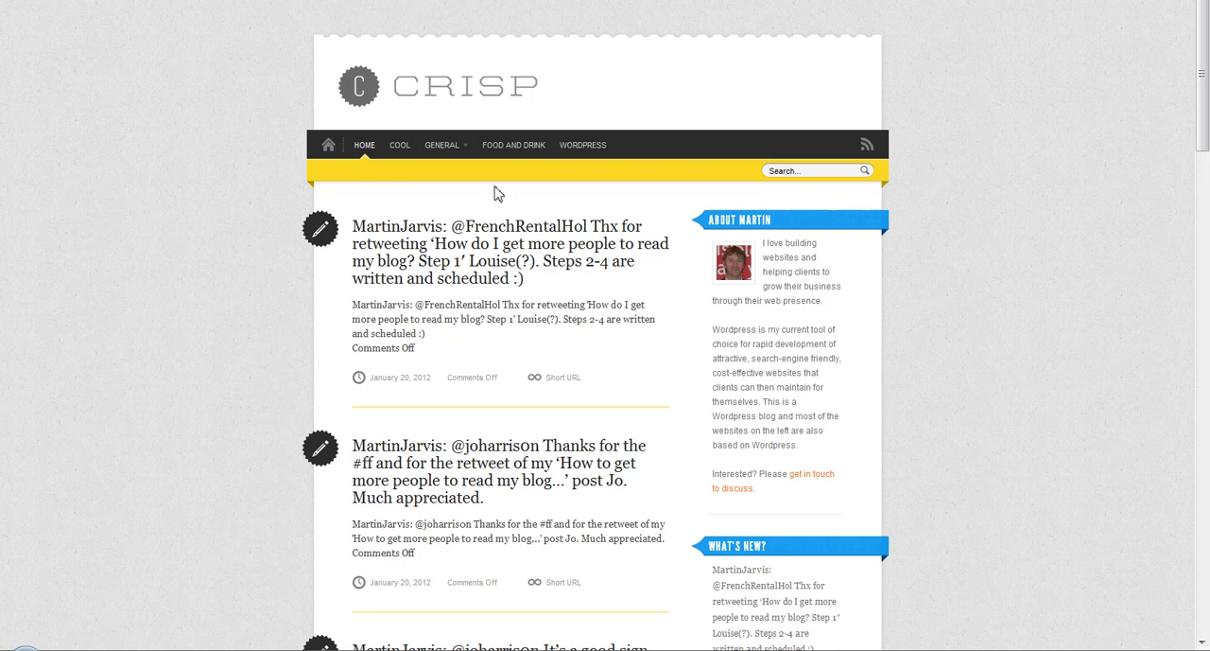
pyautogui.moveTo(472, 158)
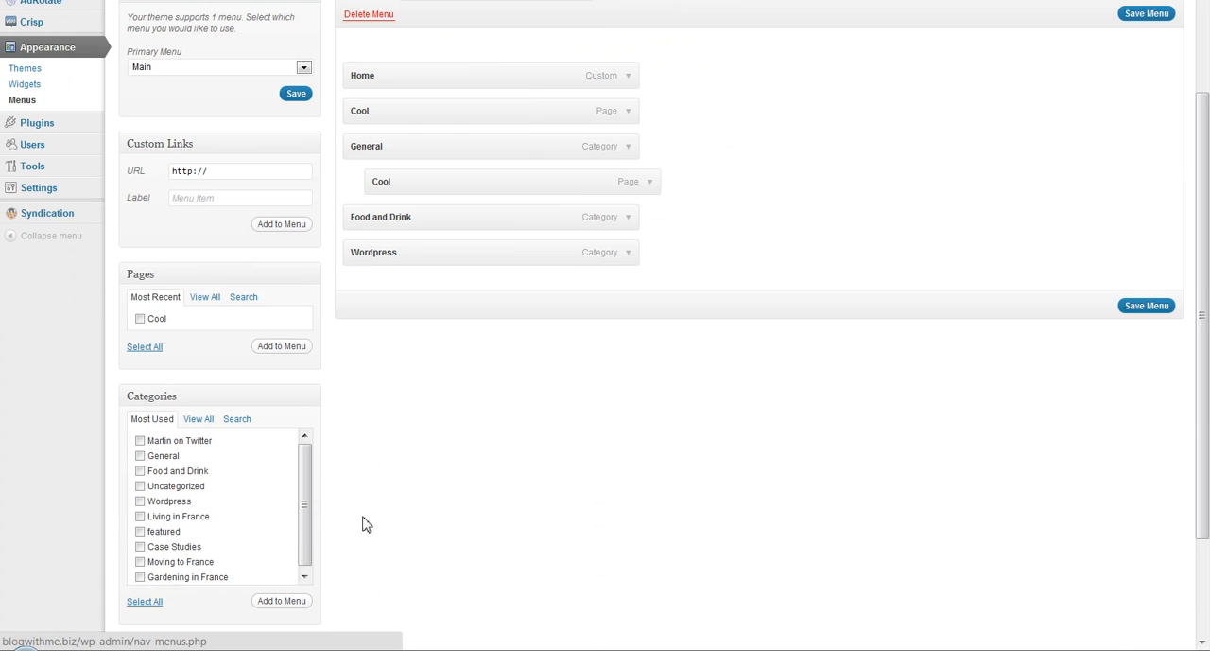
# Step: Add the Case Studies, Moving to France and Gardening in France categories to the Main menu
pyautogui.click(140, 487)
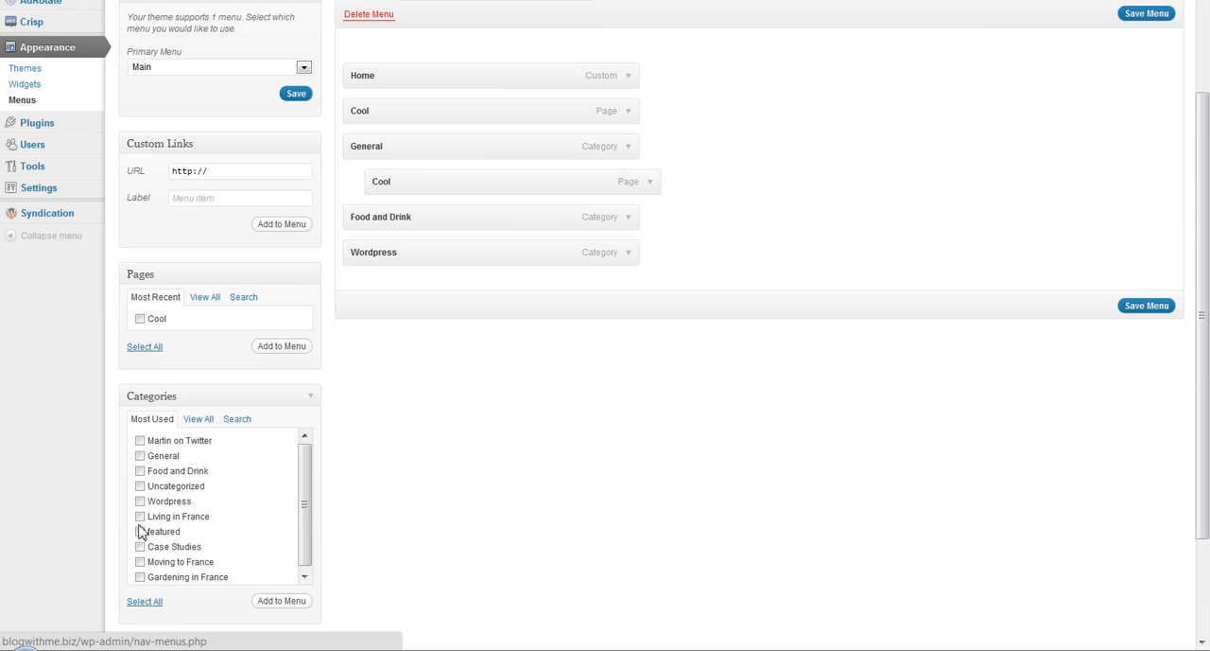
pyautogui.click(140, 544)
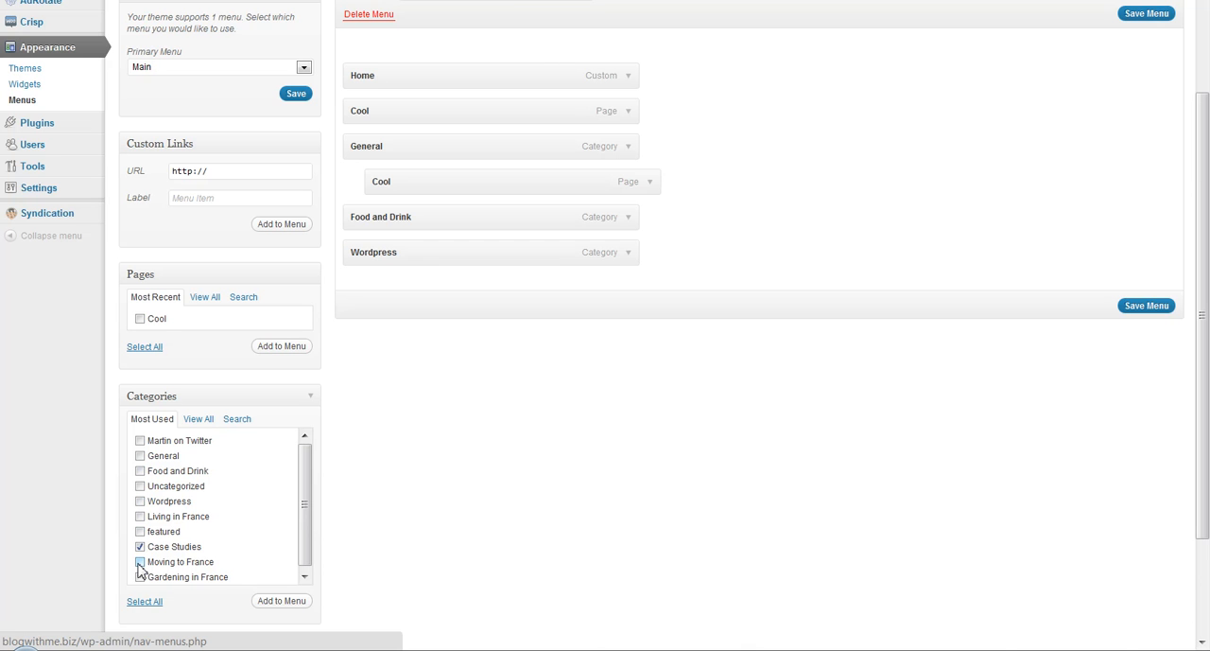
pyautogui.click(140, 560)
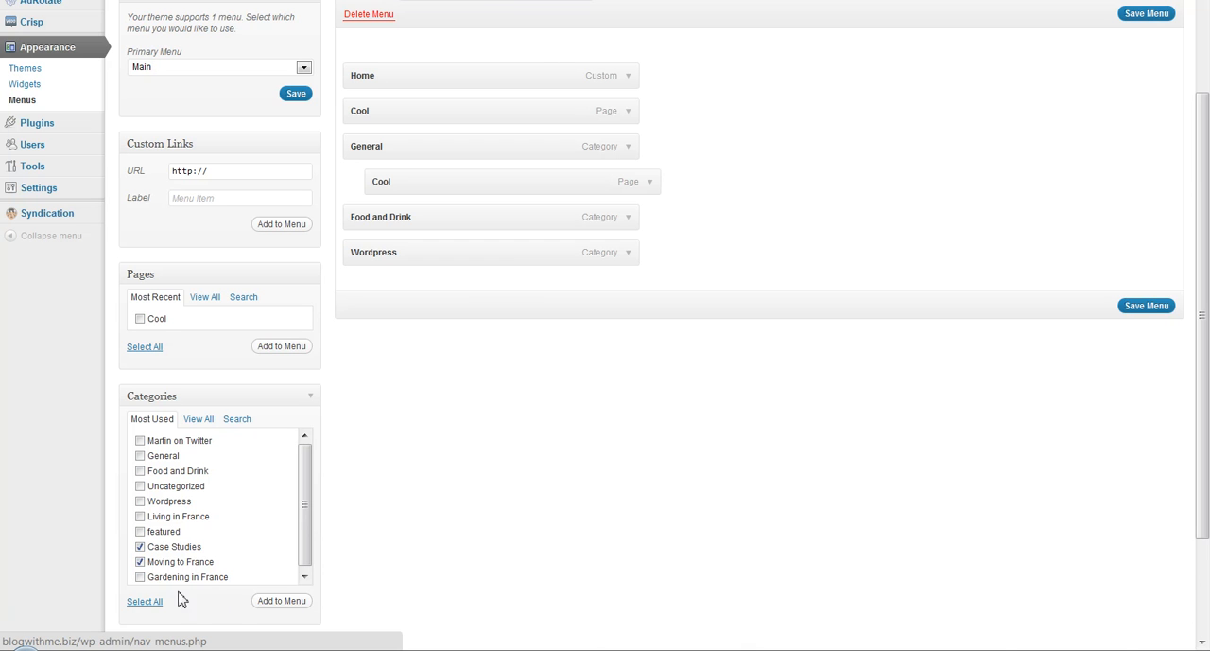
pyautogui.click(140, 575)
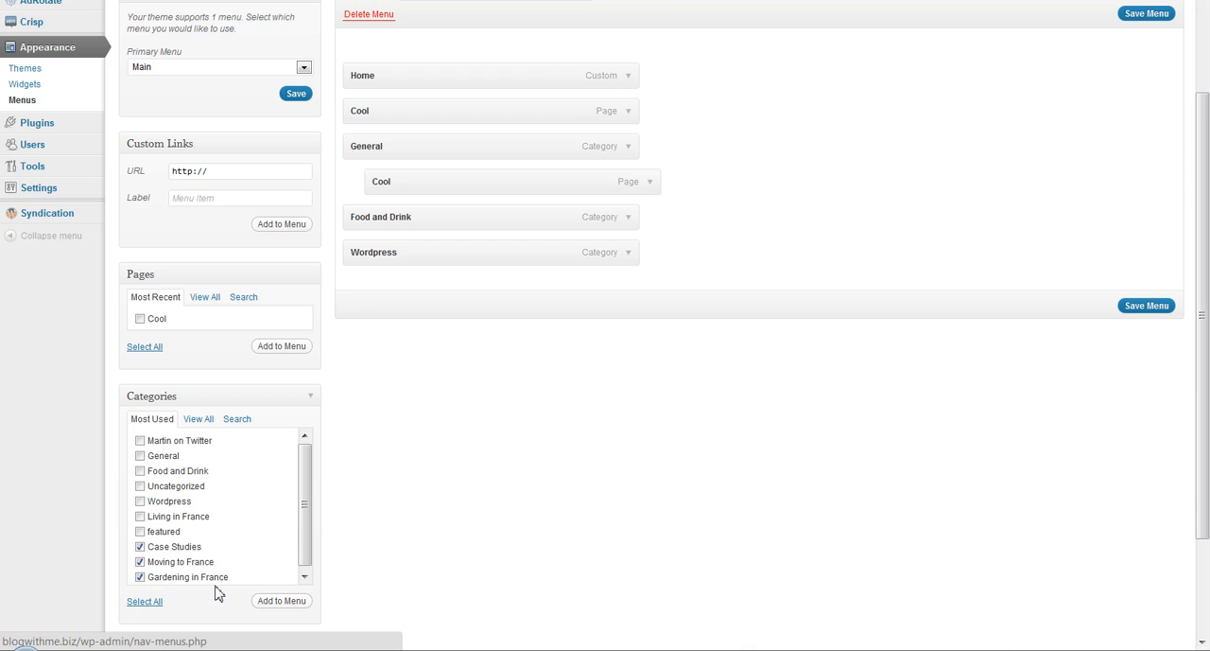
pyautogui.click(280, 601)
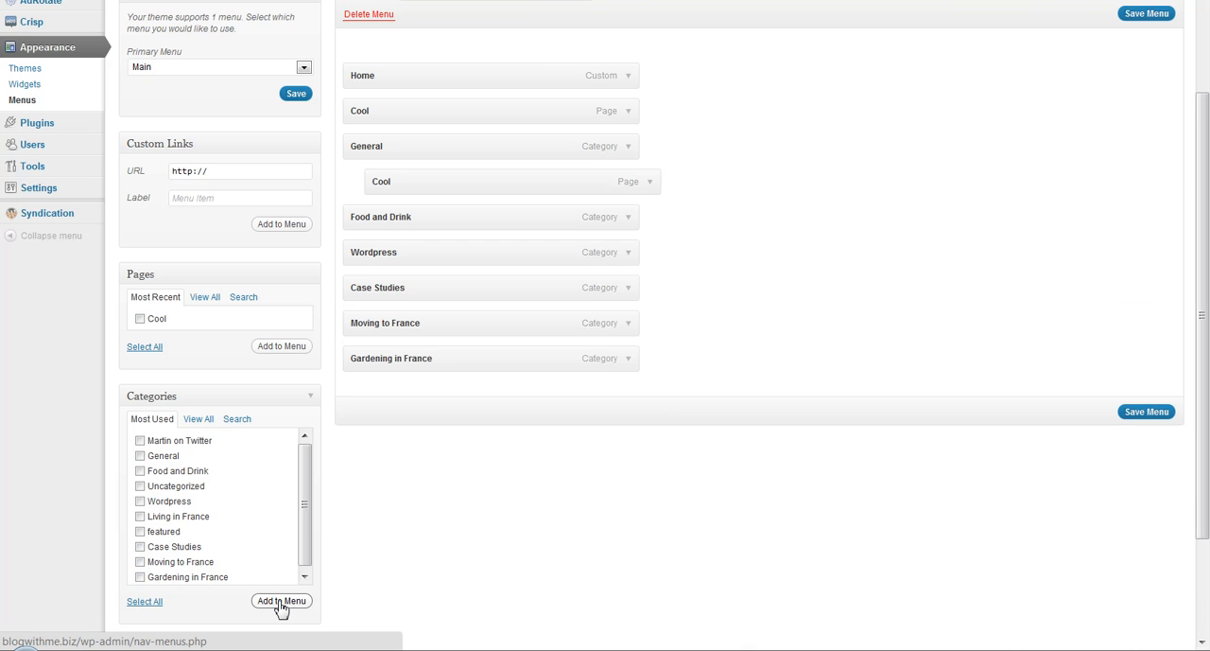
pyautogui.moveTo(379, 298)
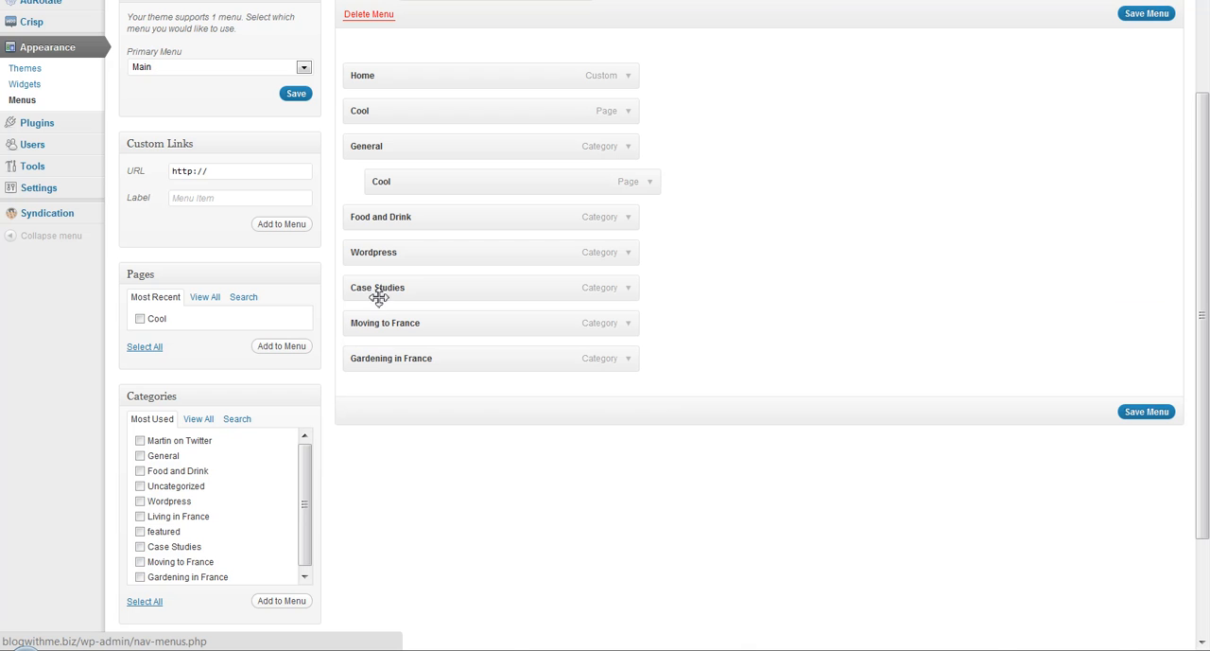
pyautogui.moveTo(372, 299)
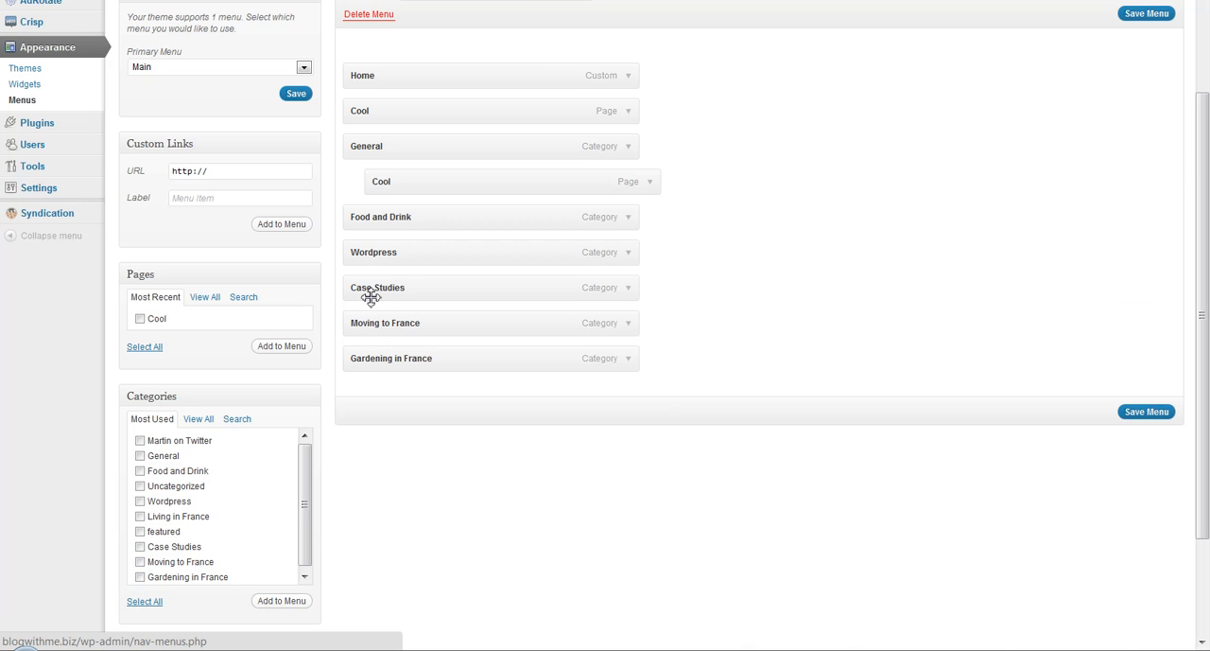
pyautogui.moveTo(371, 295)
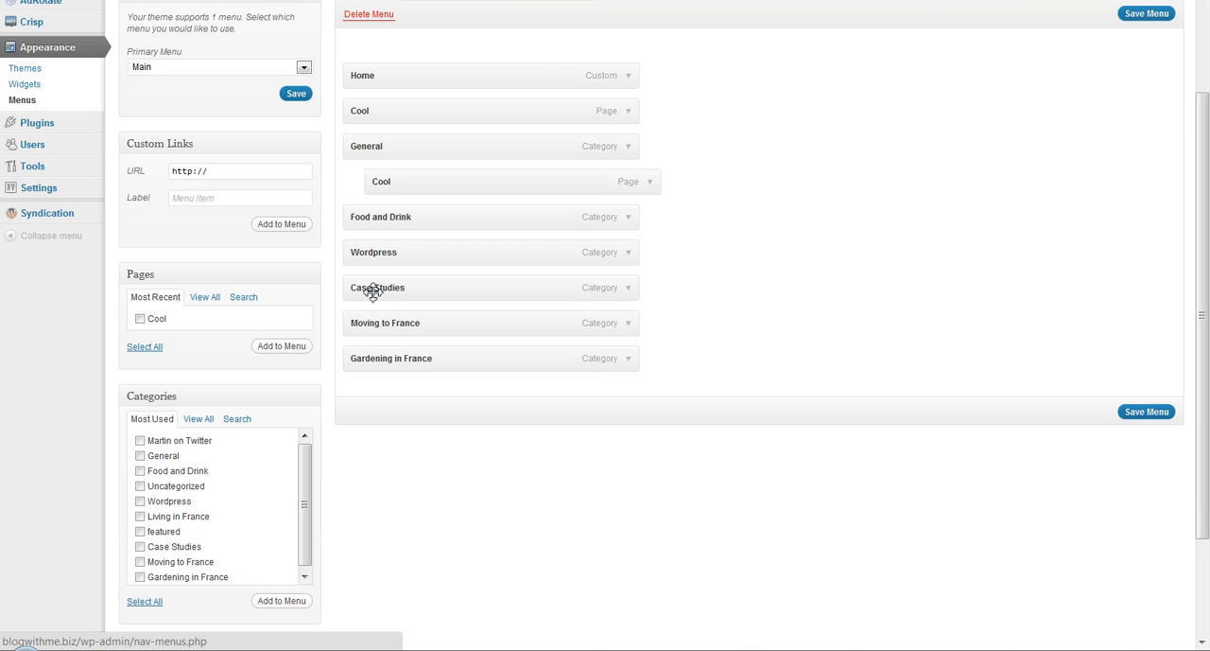
# Step: Indent Case Studies and Gardening in France as sub-items beneath Food and Drink
pyautogui.moveTo(378, 288); pyautogui.dragTo(378, 261)
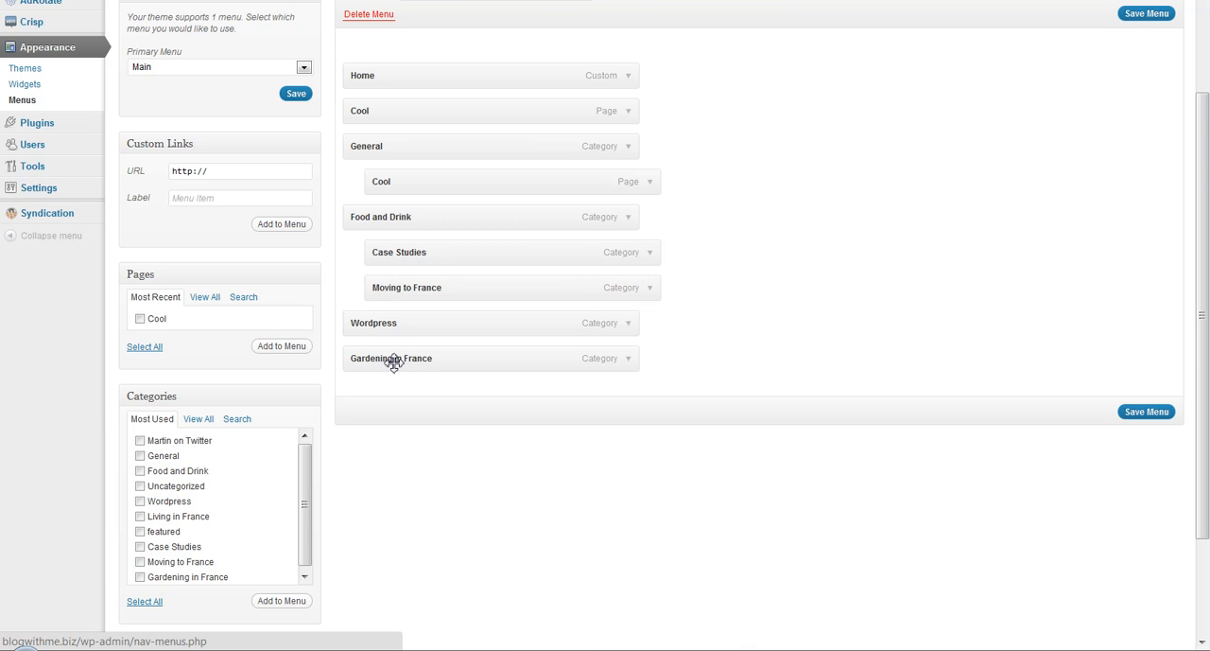
pyautogui.moveTo(389, 357); pyautogui.dragTo(390, 322)
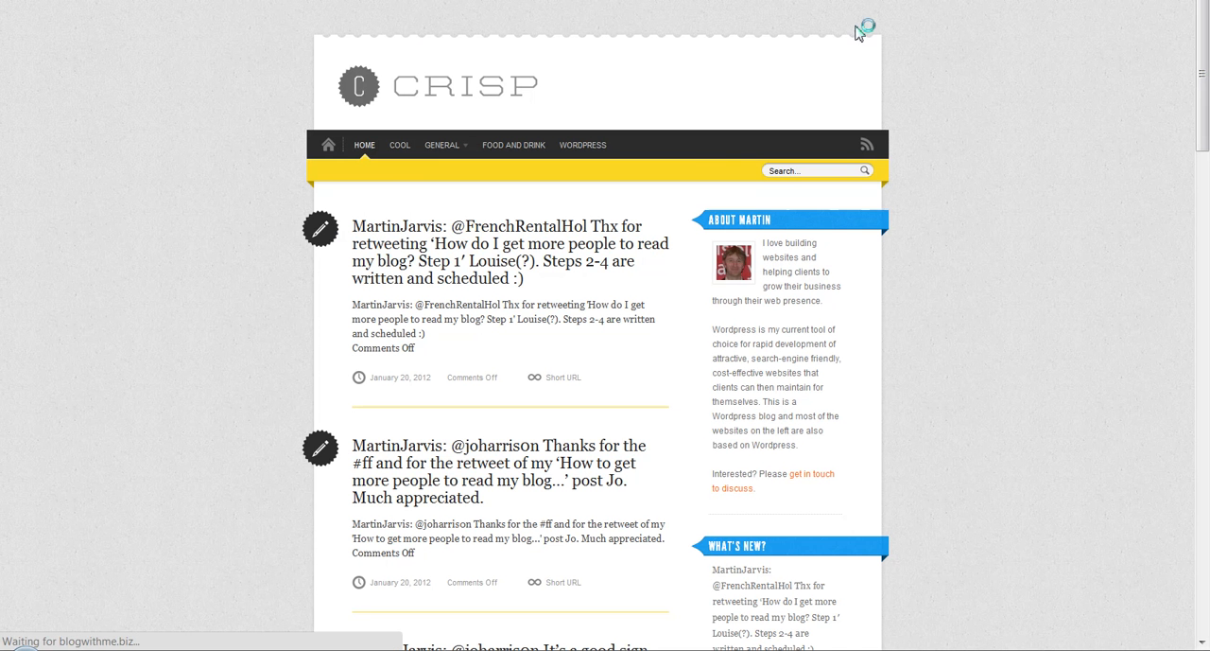
pyautogui.moveTo(571, 181)
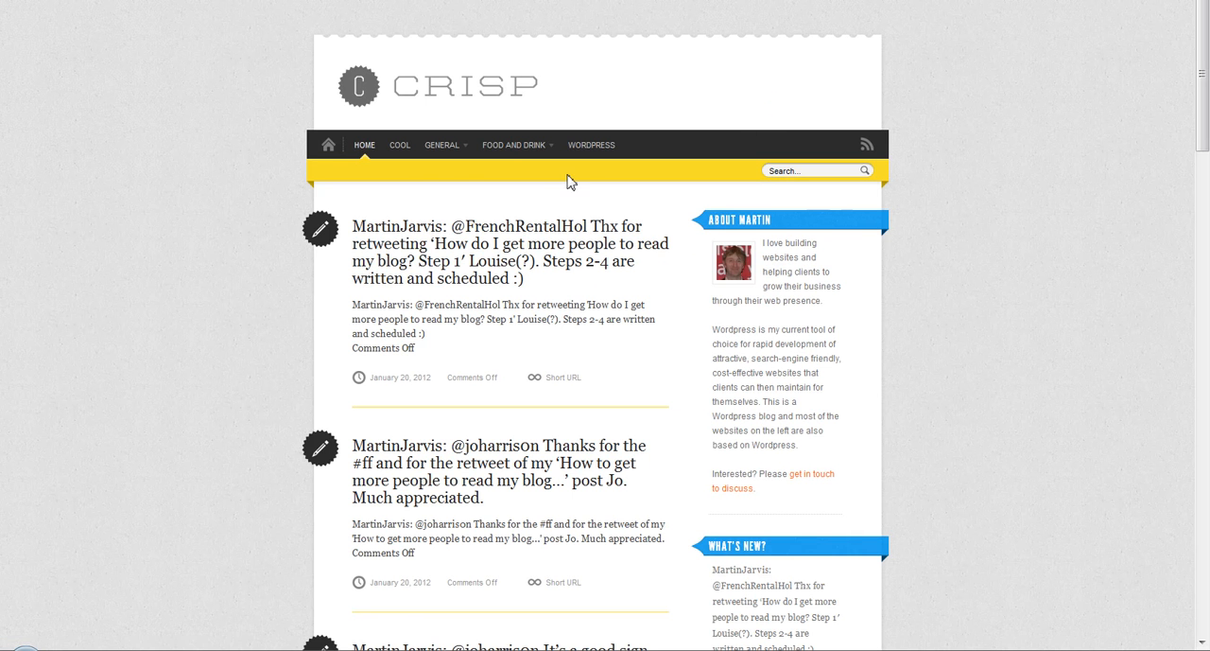
pyautogui.moveTo(515, 143)
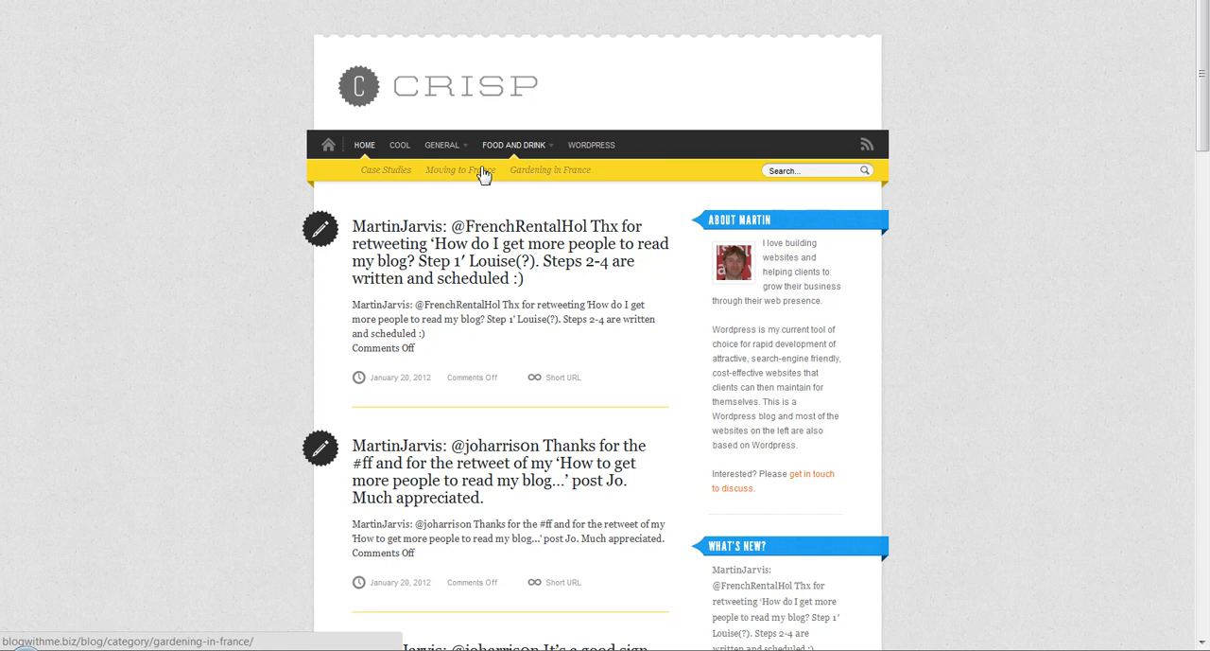
pyautogui.moveTo(736, 181)
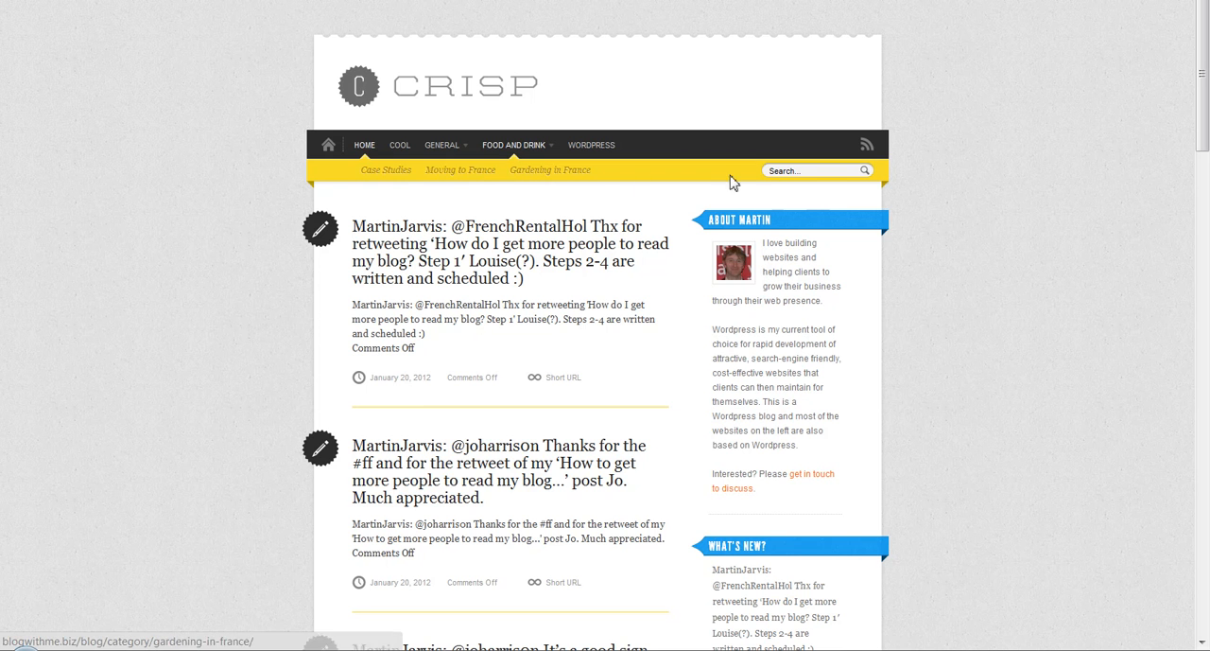
pyautogui.moveTo(360, 177)
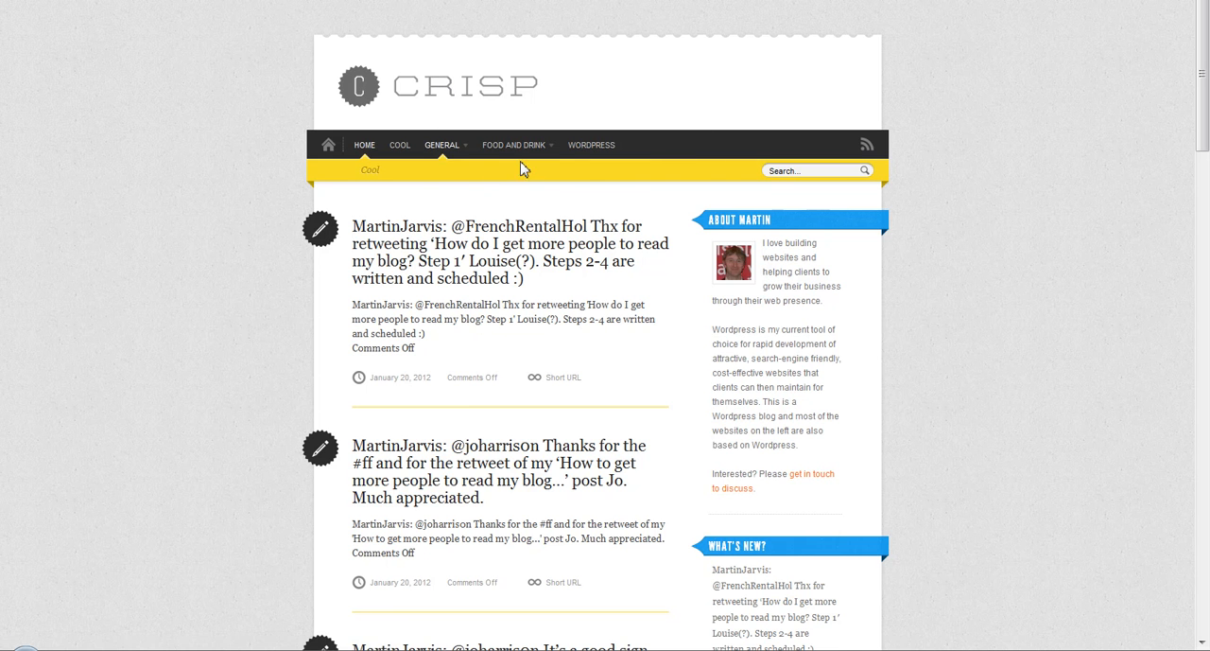
pyautogui.moveTo(515, 144)
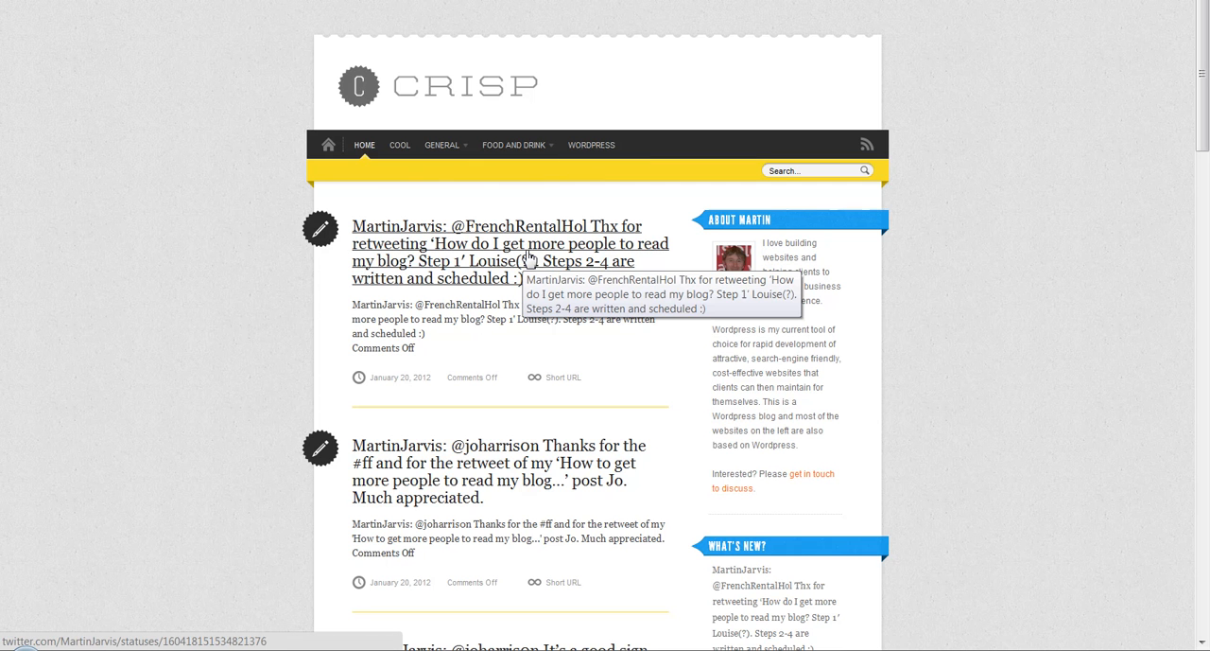
pyautogui.moveTo(529, 254)
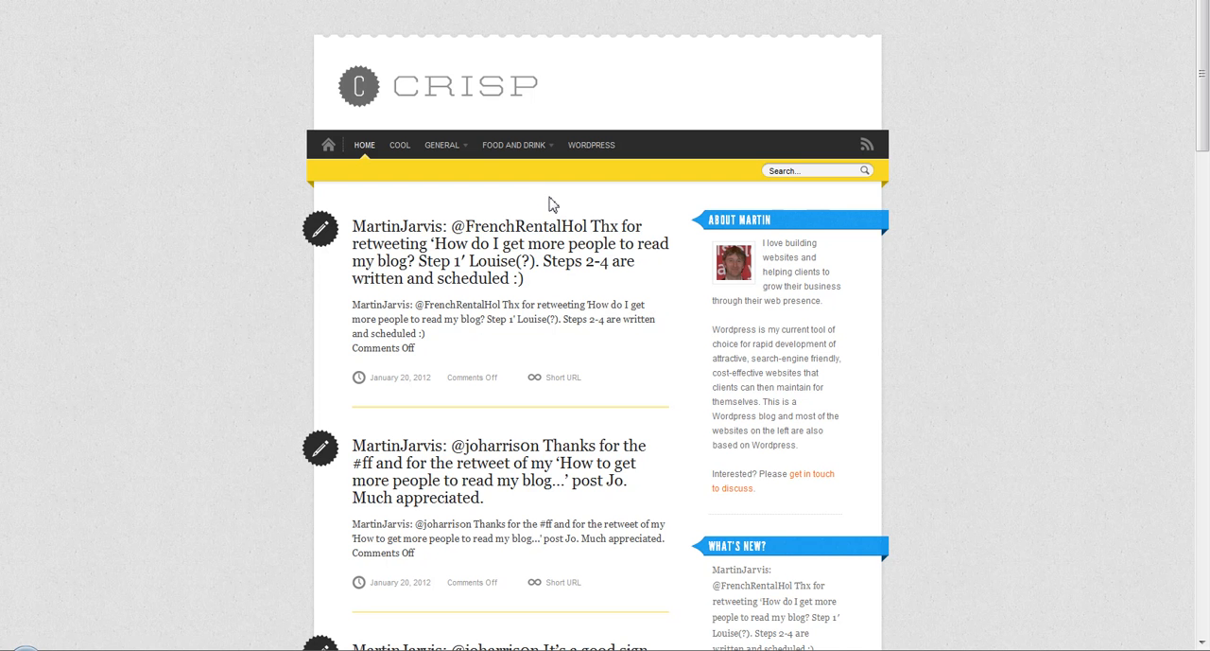
pyautogui.moveTo(371, 181)
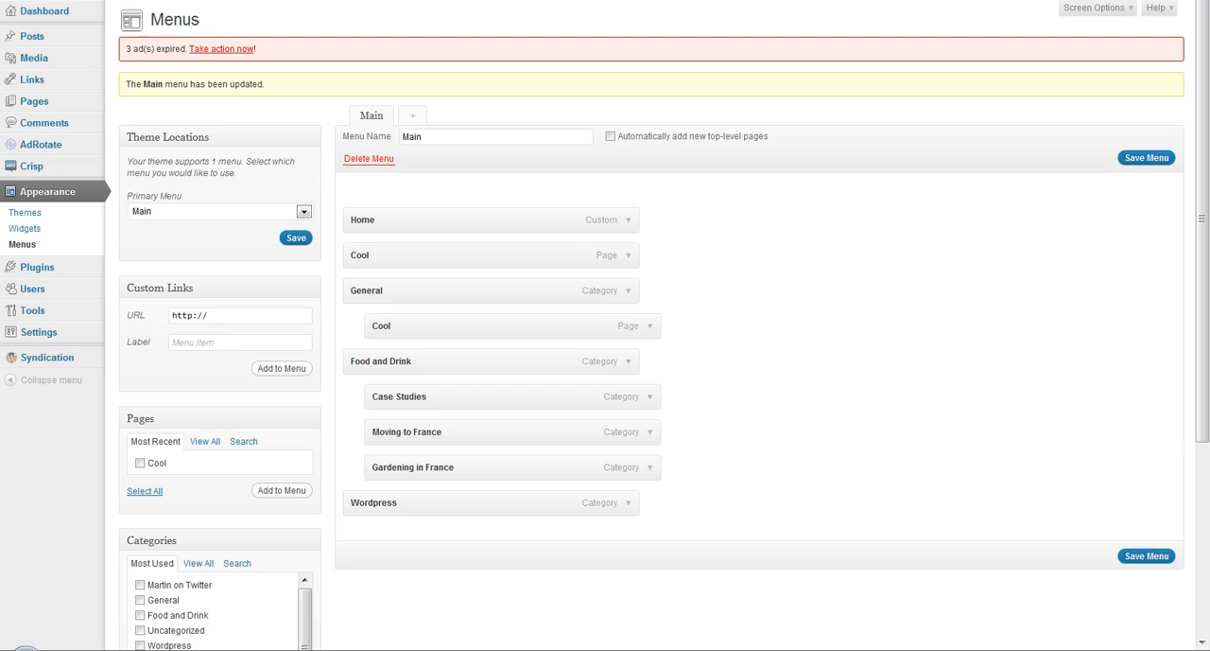
pyautogui.moveTo(412, 467)
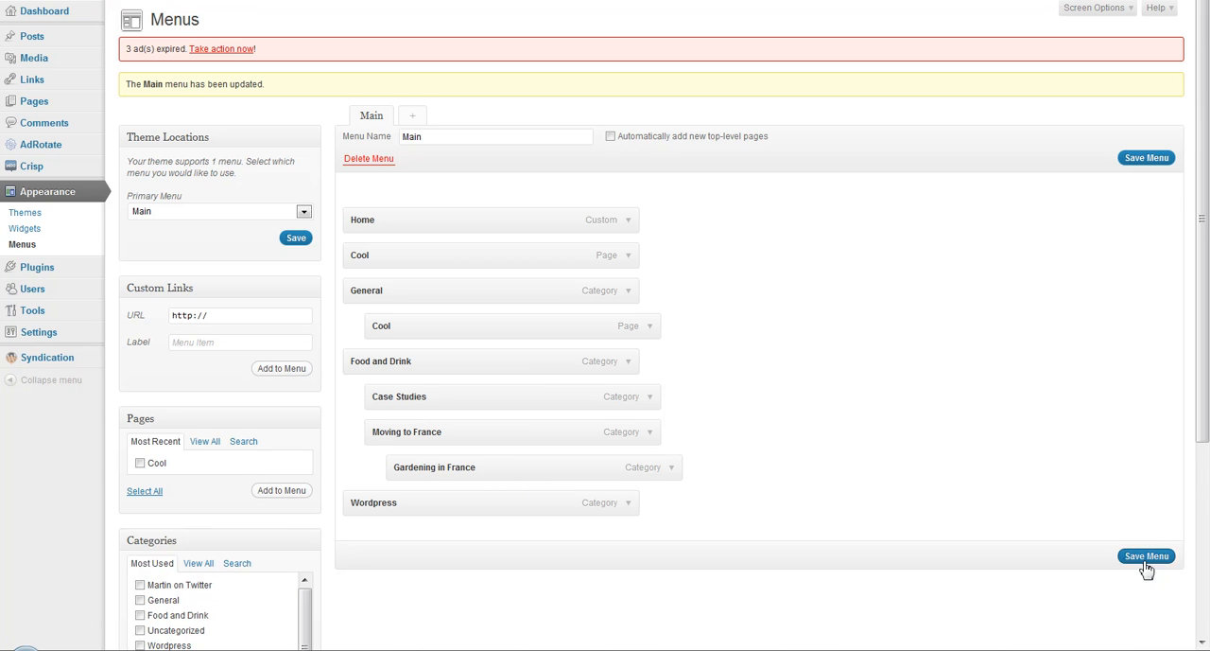
# Step: Save the menu with Gardening in France nested under Moving to France
pyautogui.click(1146, 556)
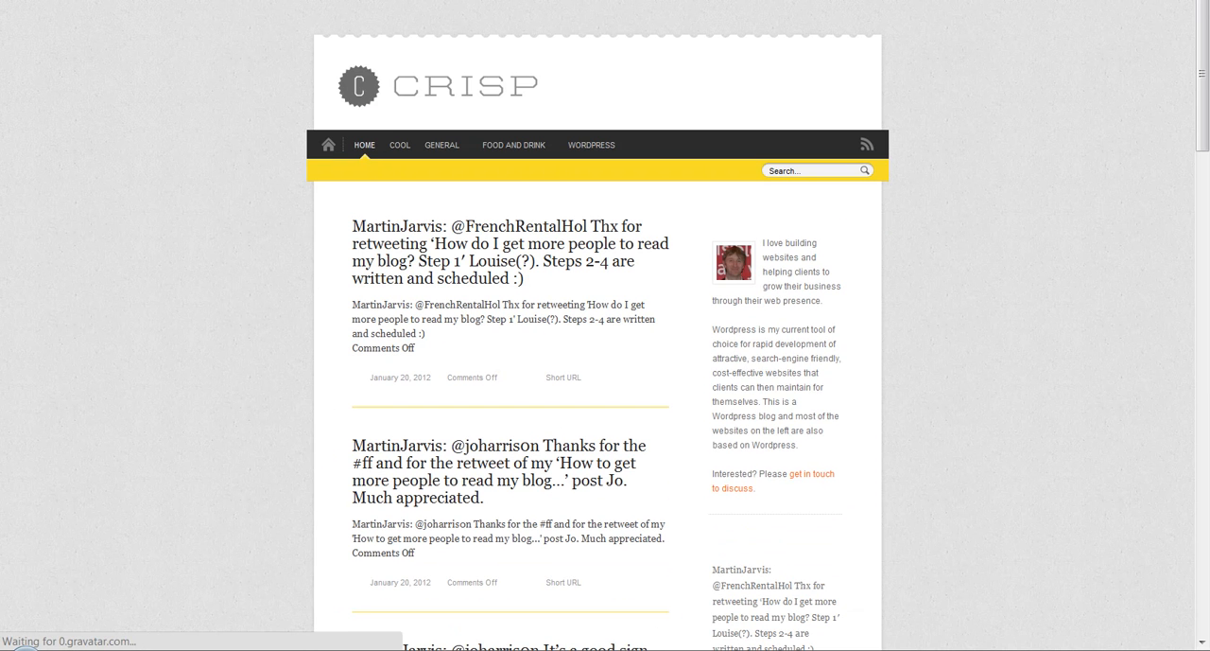
pyautogui.moveTo(514, 143)
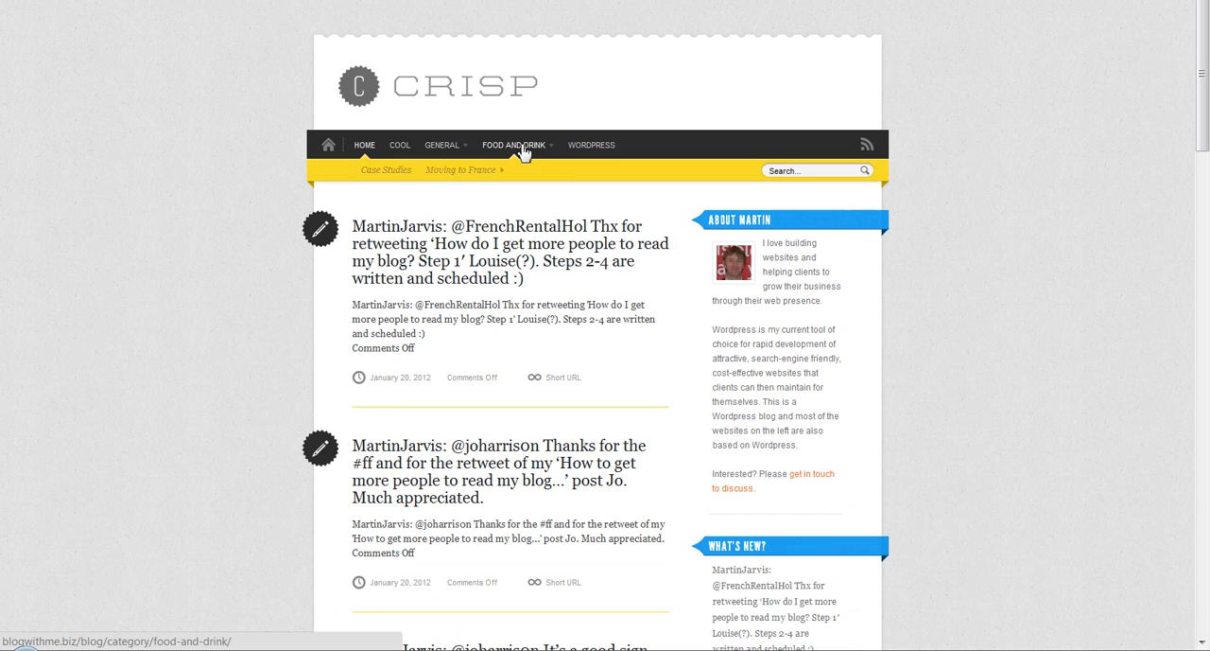
pyautogui.moveTo(552, 180)
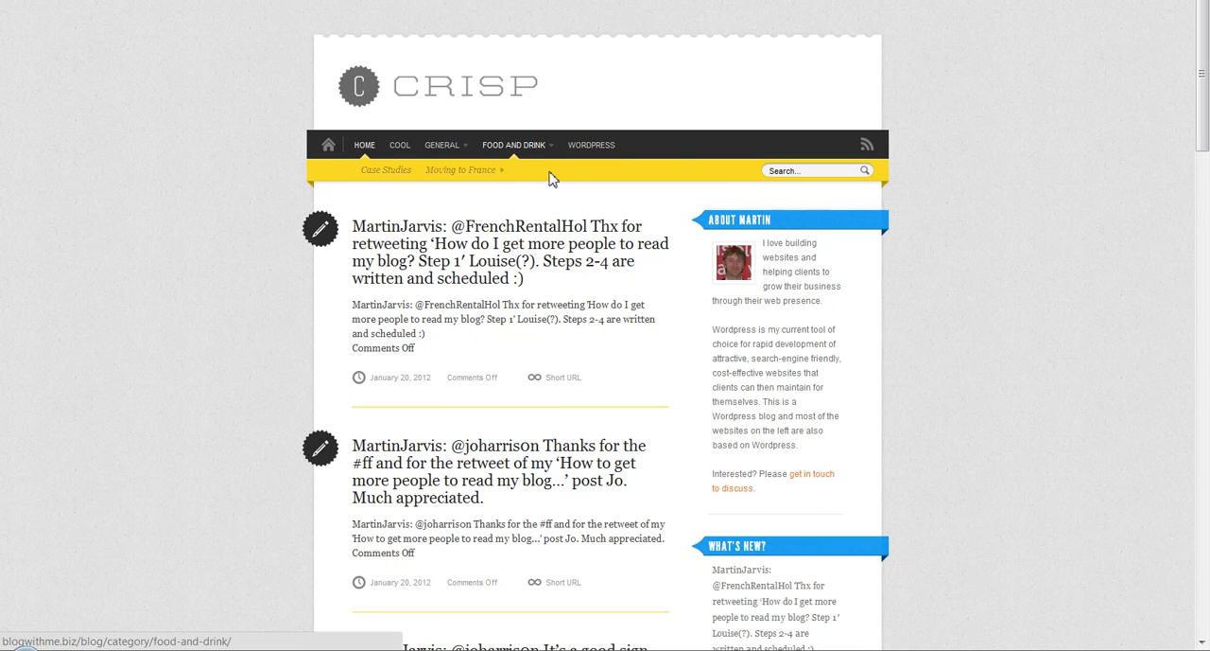
pyautogui.moveTo(462, 170)
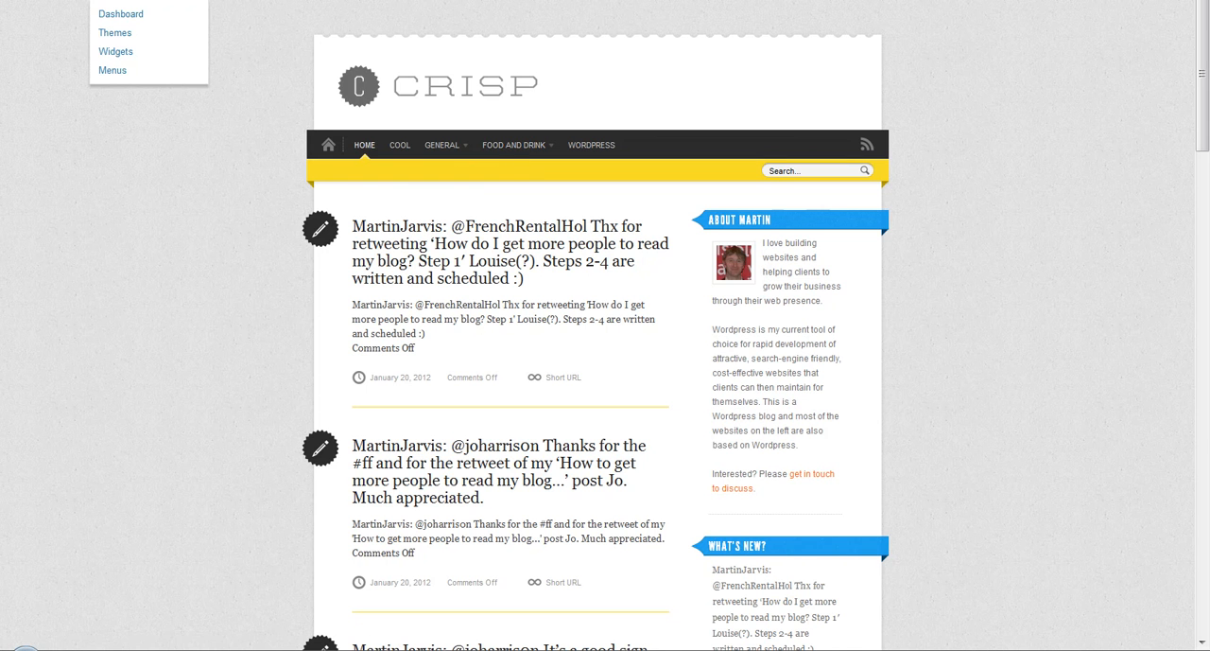
# Step: Return to the Appearance > Menus editor from the admin bar
pyautogui.click(113, 70)
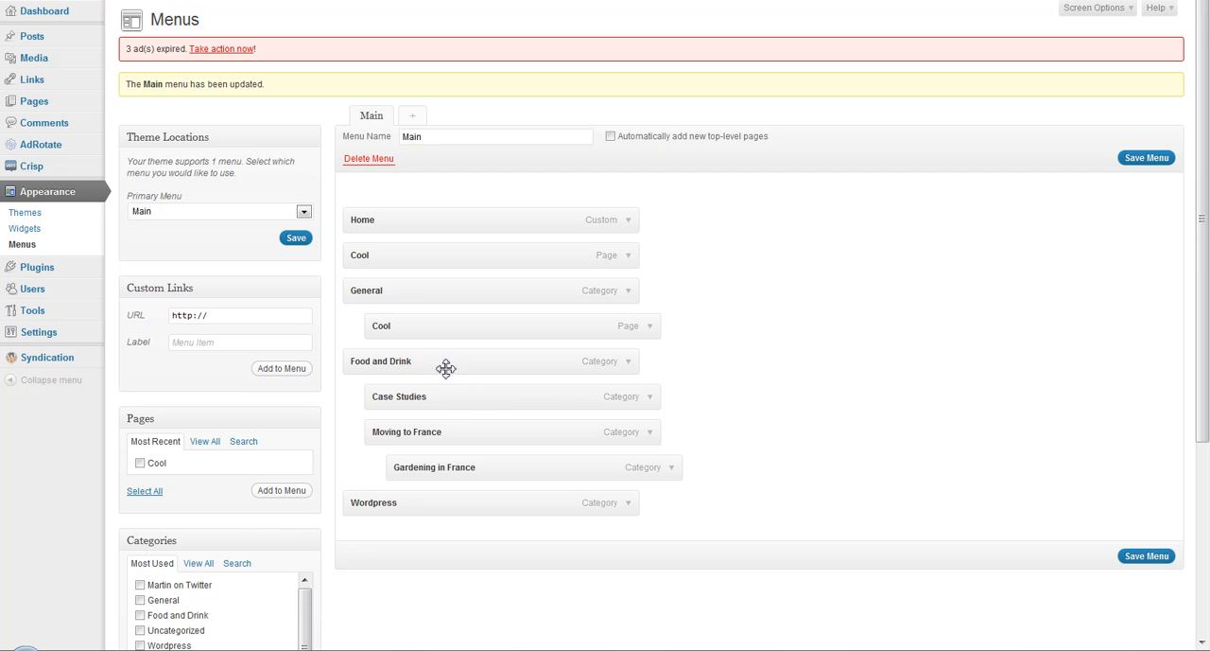
pyautogui.moveTo(359, 346)
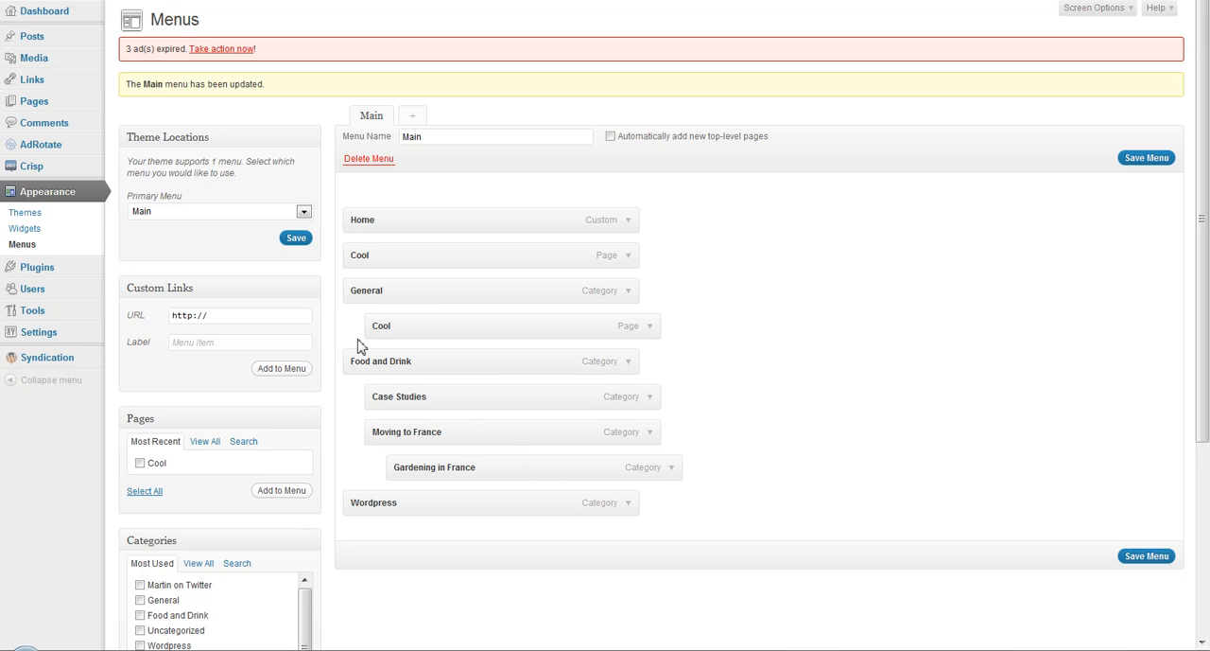